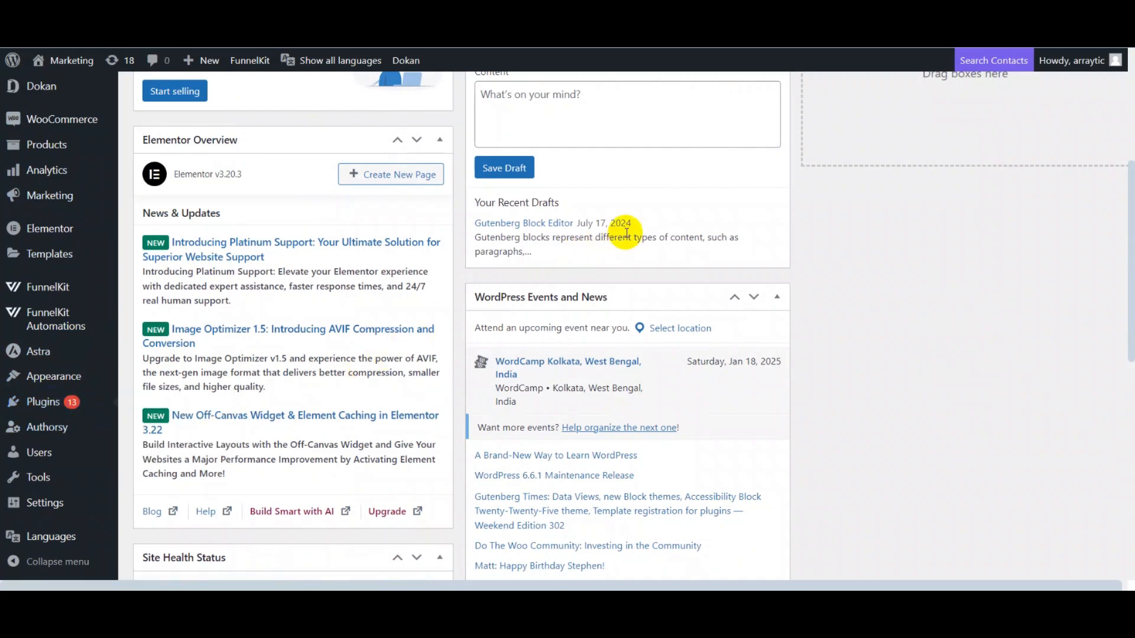
Step: Search the plugin directory for 'eventin' to find Eventin, then return to the Dashboard
{"action": "type", "text": "even"}
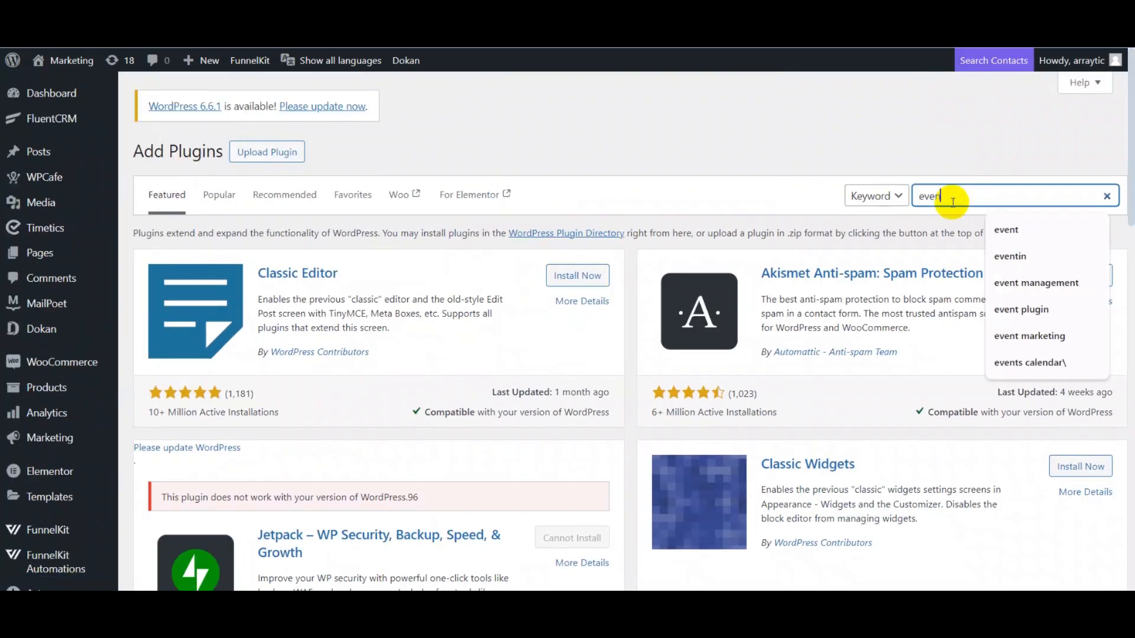
{"action": "left_click", "coordinate": [1008, 257]}
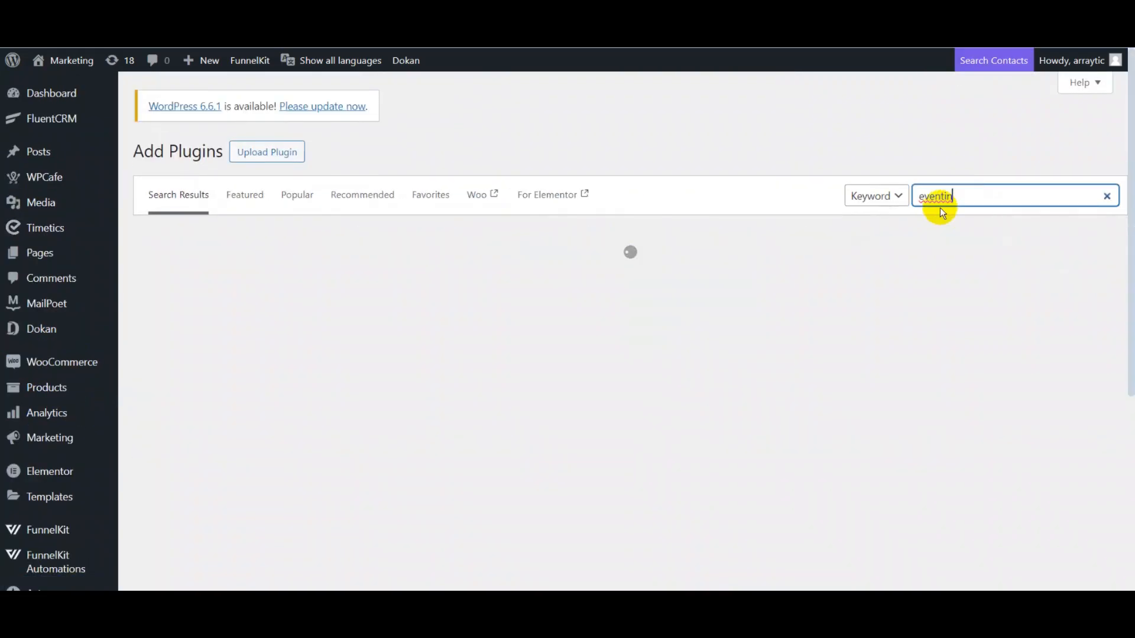
{"action": "type", "text": "eventin"}
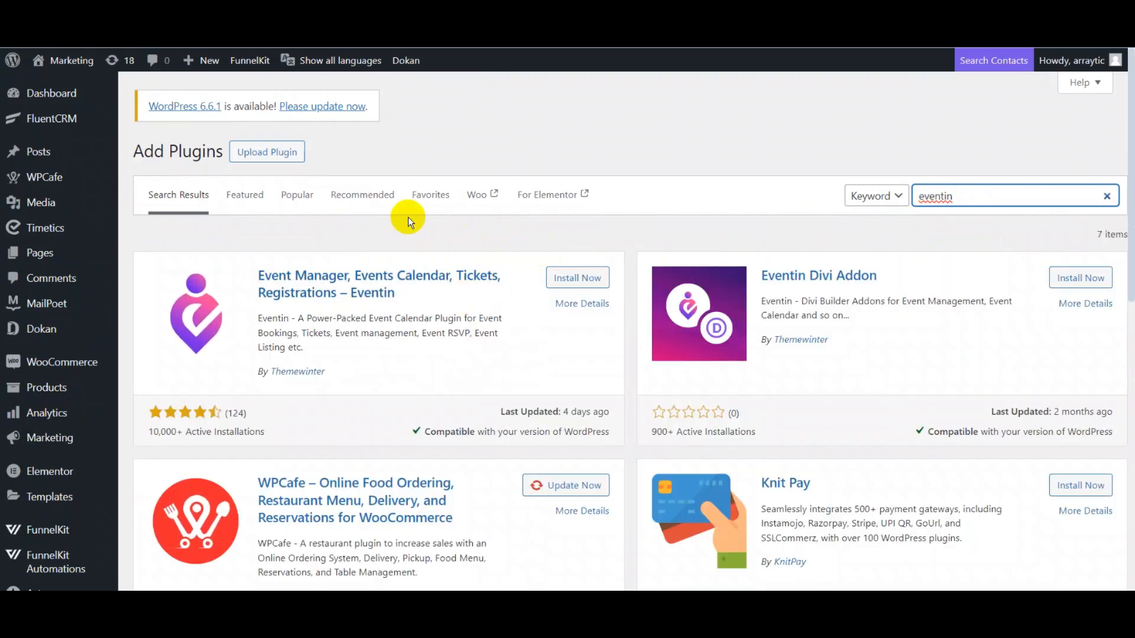
{"action": "left_click", "coordinate": [266, 152]}
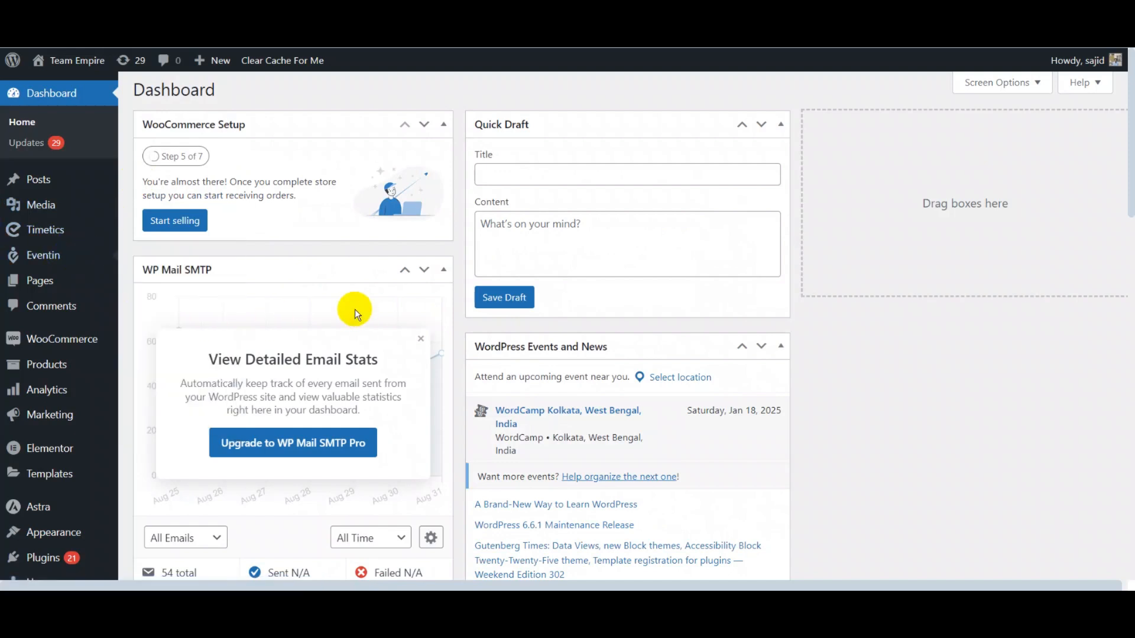
Step: Enable WooCommerce payments and attendee registration in Eventin settings and save
{"action": "left_click", "coordinate": [483, 152]}
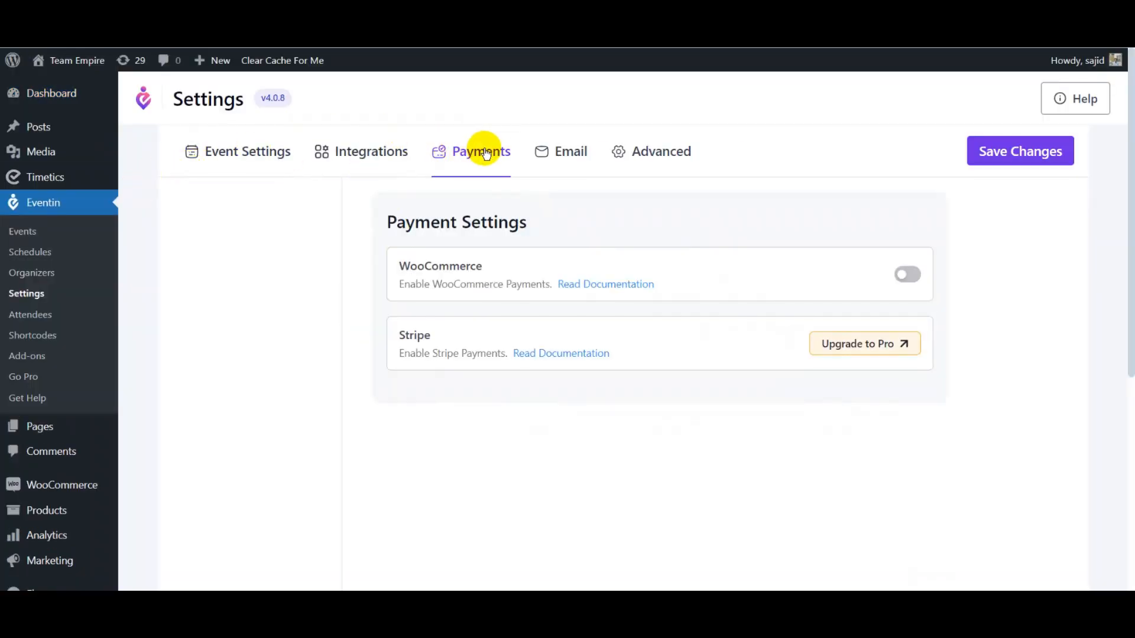
{"action": "left_click", "coordinate": [907, 275]}
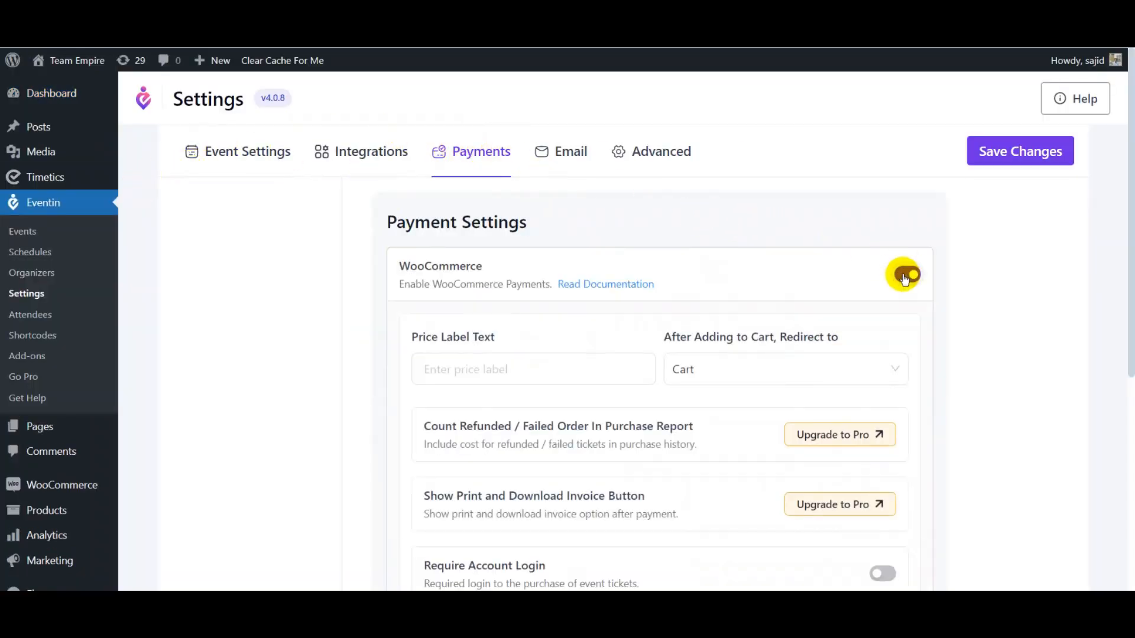
{"action": "left_click", "coordinate": [247, 151]}
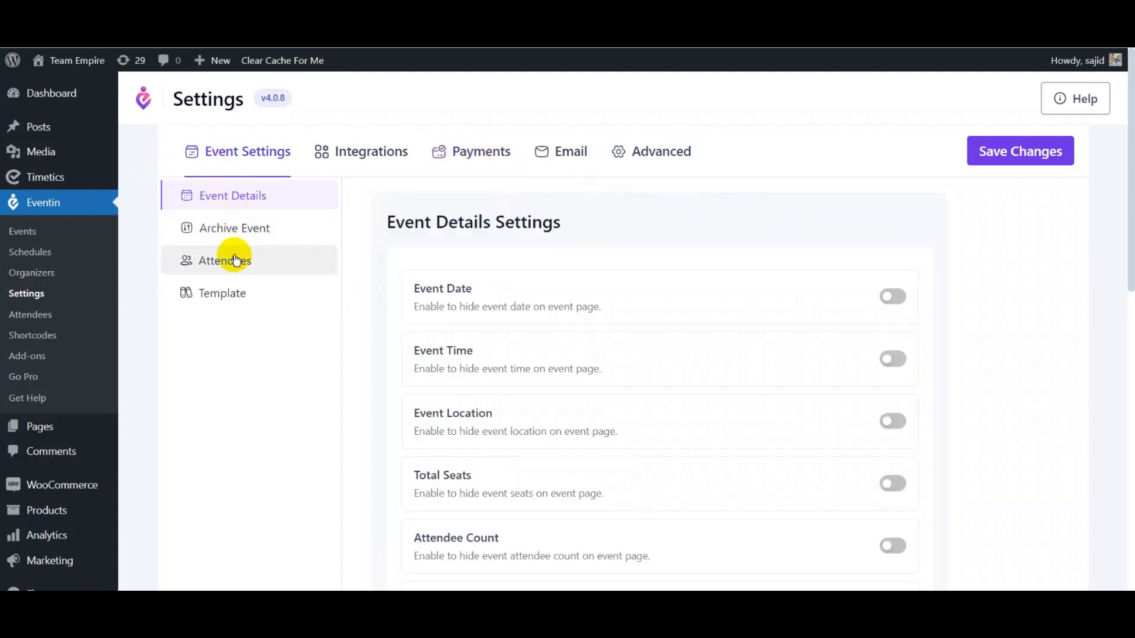
{"action": "left_click", "coordinate": [225, 260]}
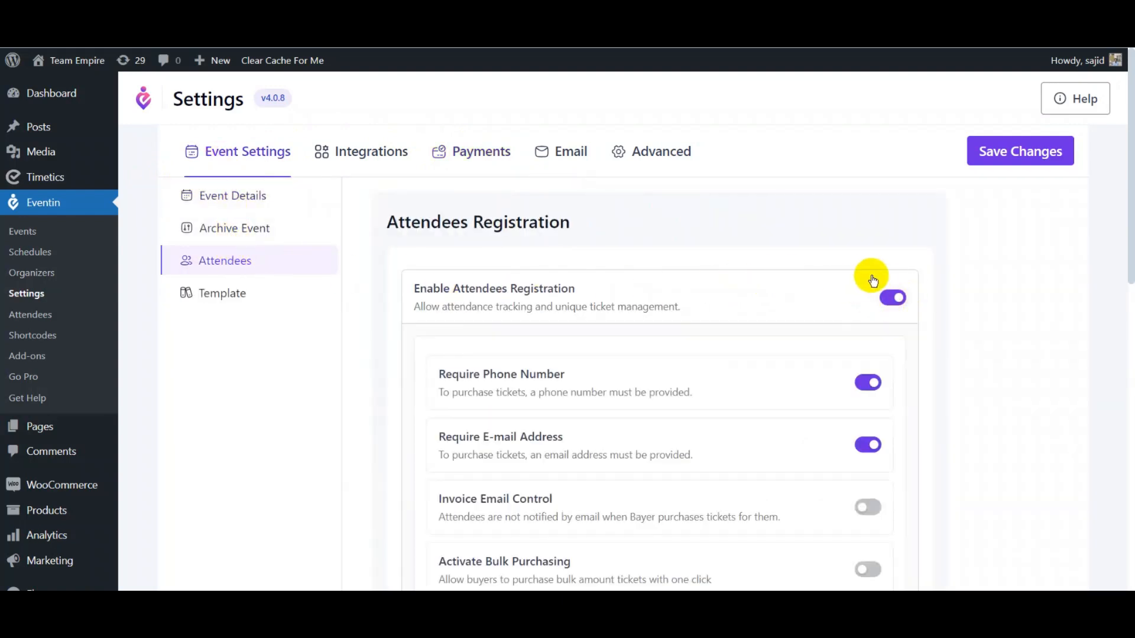
{"action": "left_click", "coordinate": [1020, 151]}
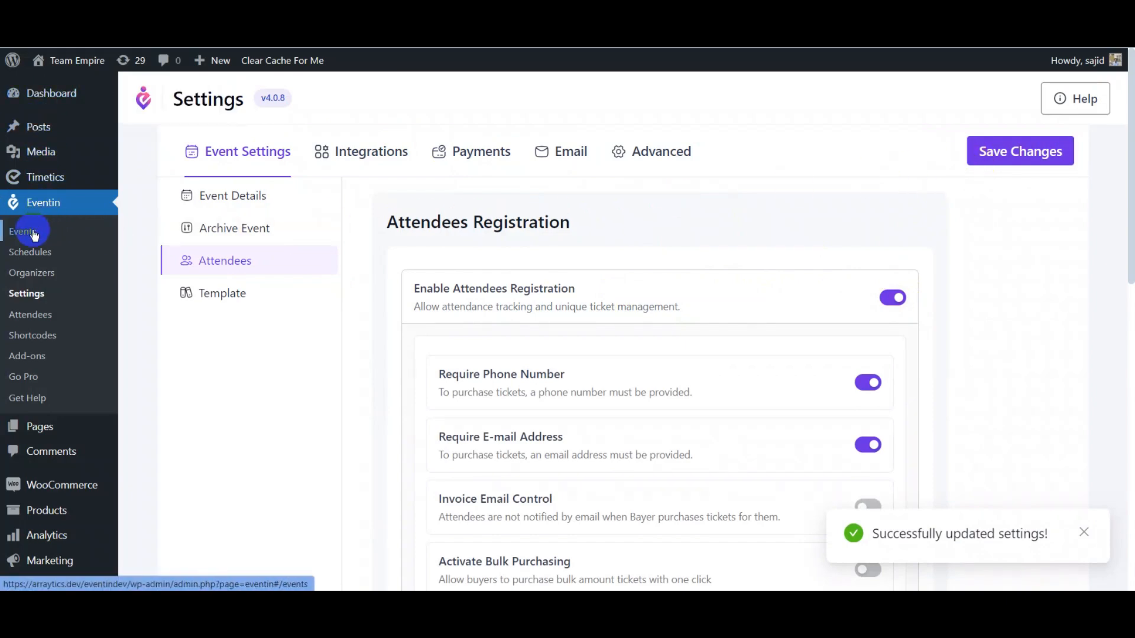
Step: Create a new event dated September 5–10 with a 12:00 am start time
{"action": "left_click", "coordinate": [23, 231]}
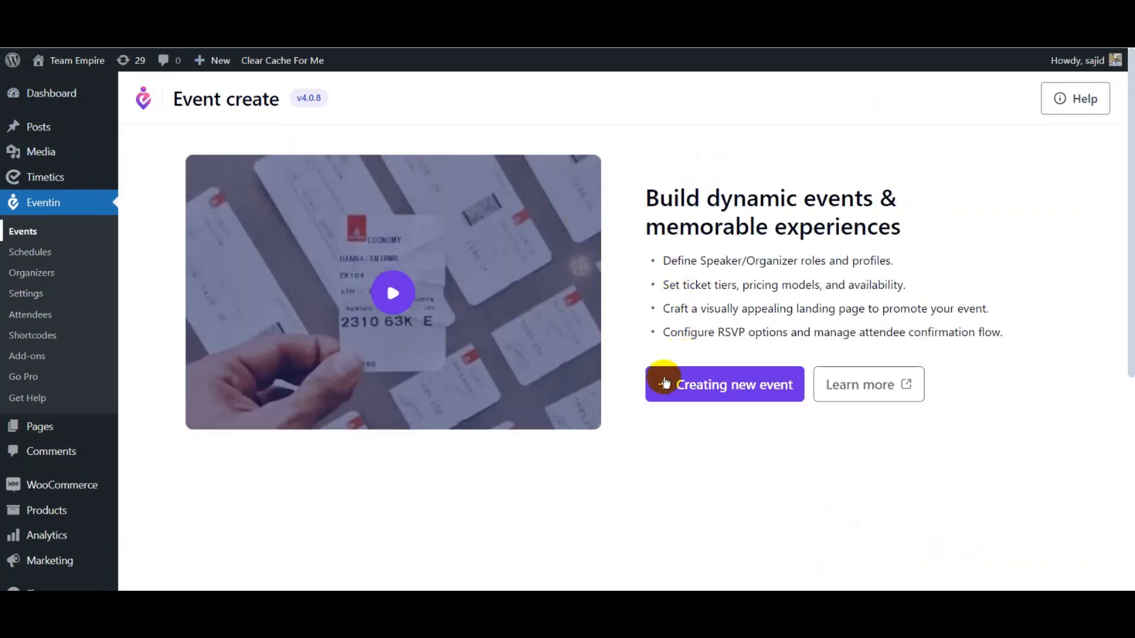
{"action": "left_click", "coordinate": [723, 384]}
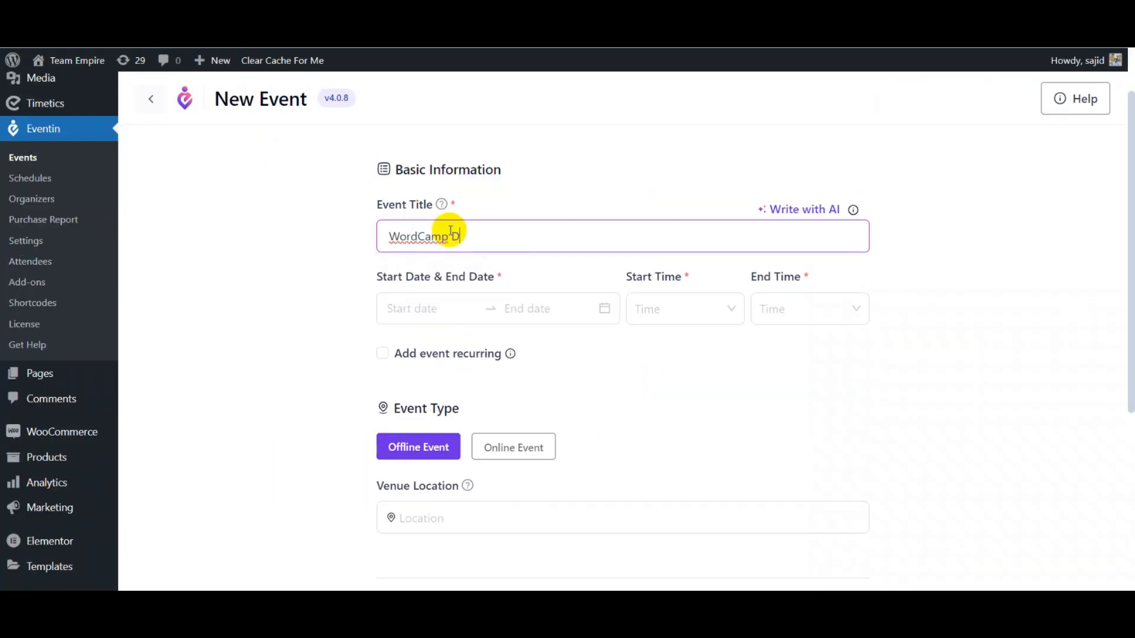
{"action": "left_click", "coordinate": [425, 308]}
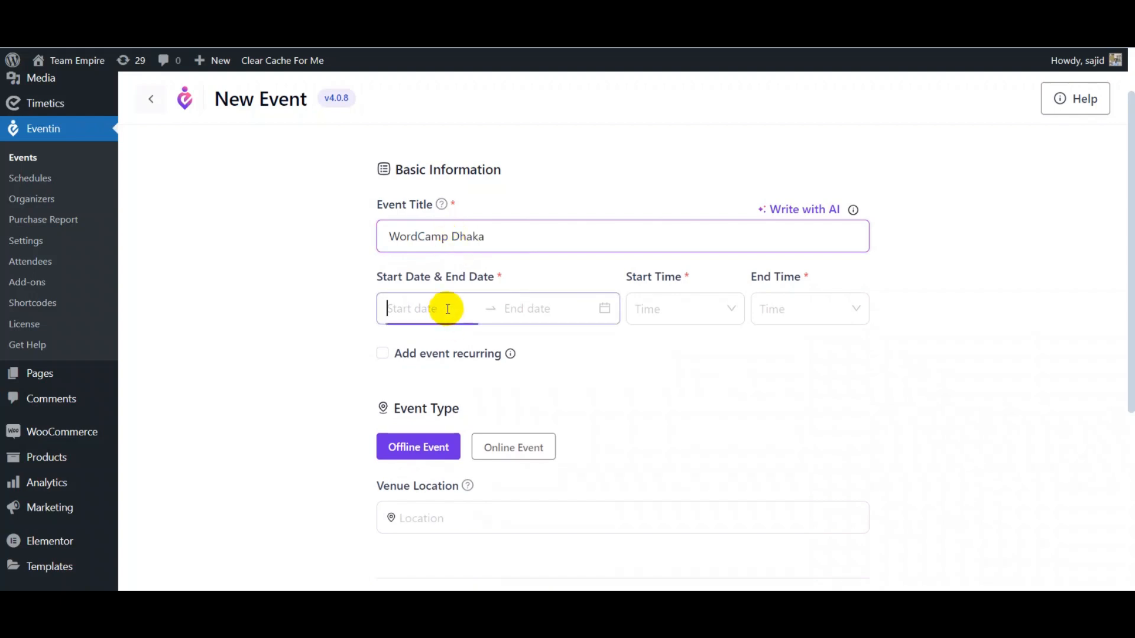
{"action": "left_click", "coordinate": [509, 412]}
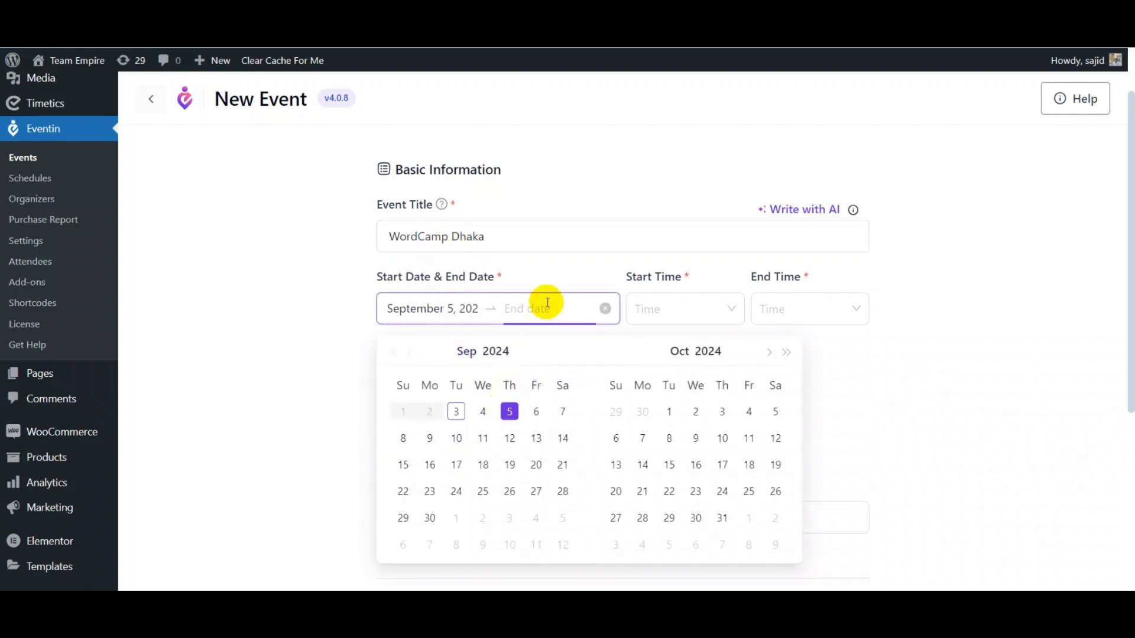
{"action": "left_click", "coordinate": [429, 437]}
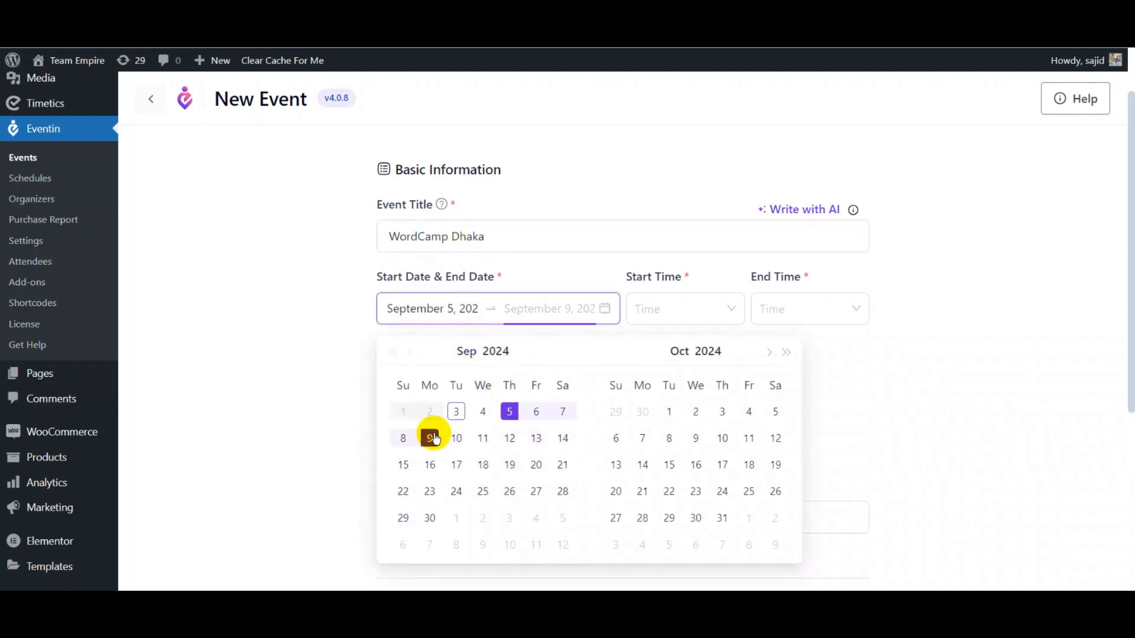
{"action": "left_click", "coordinate": [681, 308]}
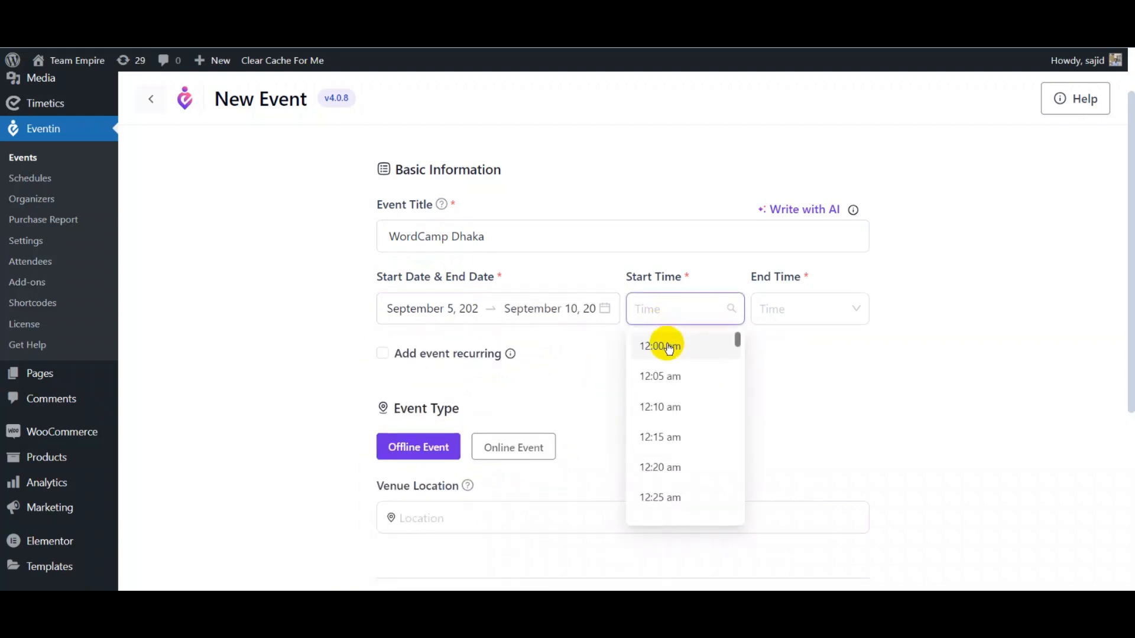
{"action": "left_click", "coordinate": [658, 347]}
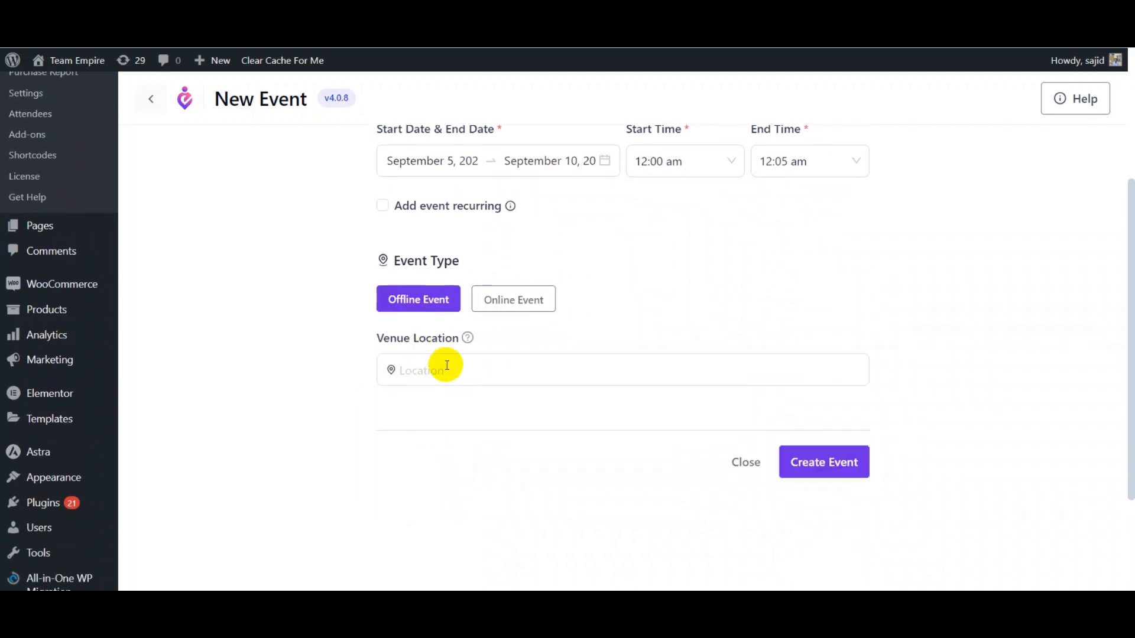
Step: Create the event and set its timezone to Asia/Dhaka
{"action": "left_click", "coordinate": [823, 463]}
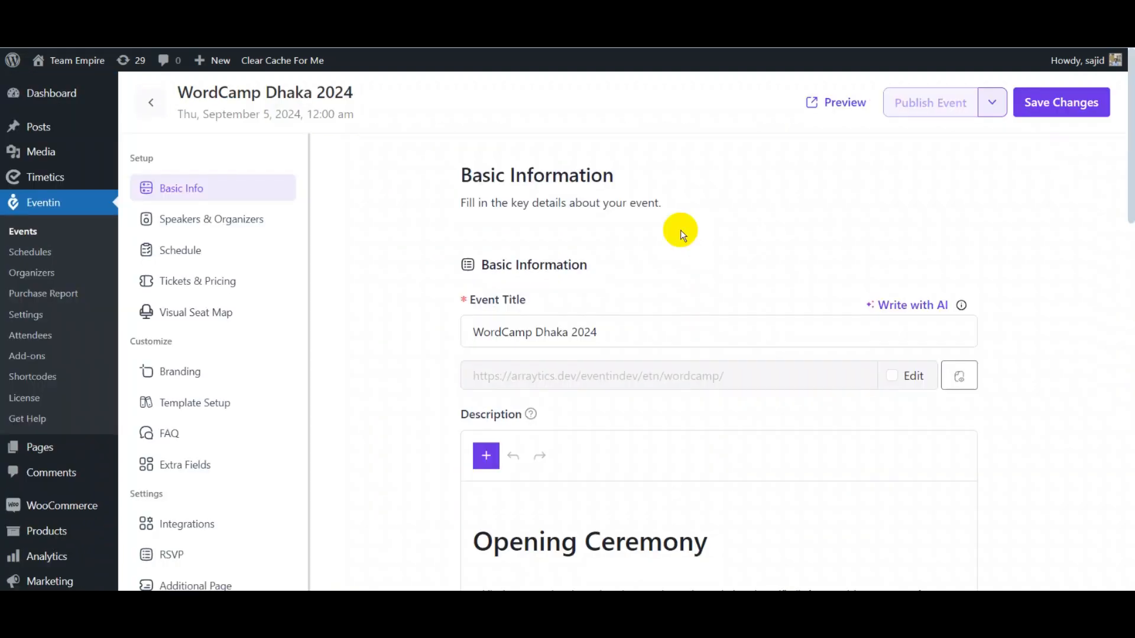
{"action": "scroll", "scroll_direction": "down", "scroll_amount": 3}
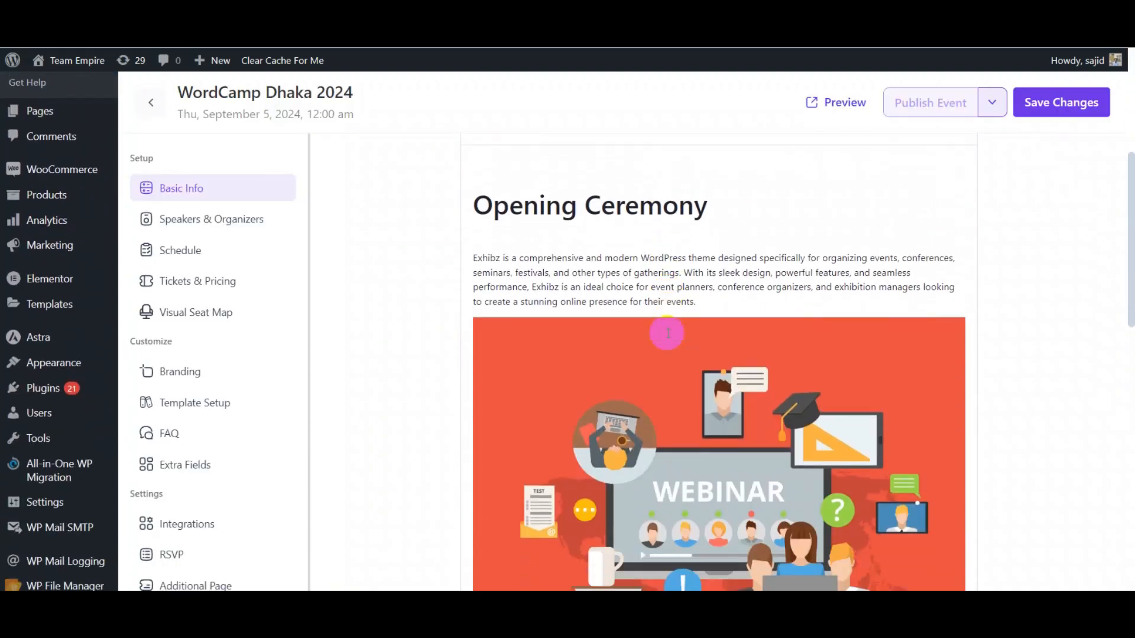
{"action": "scroll", "scroll_direction": "down", "scroll_amount": 3}
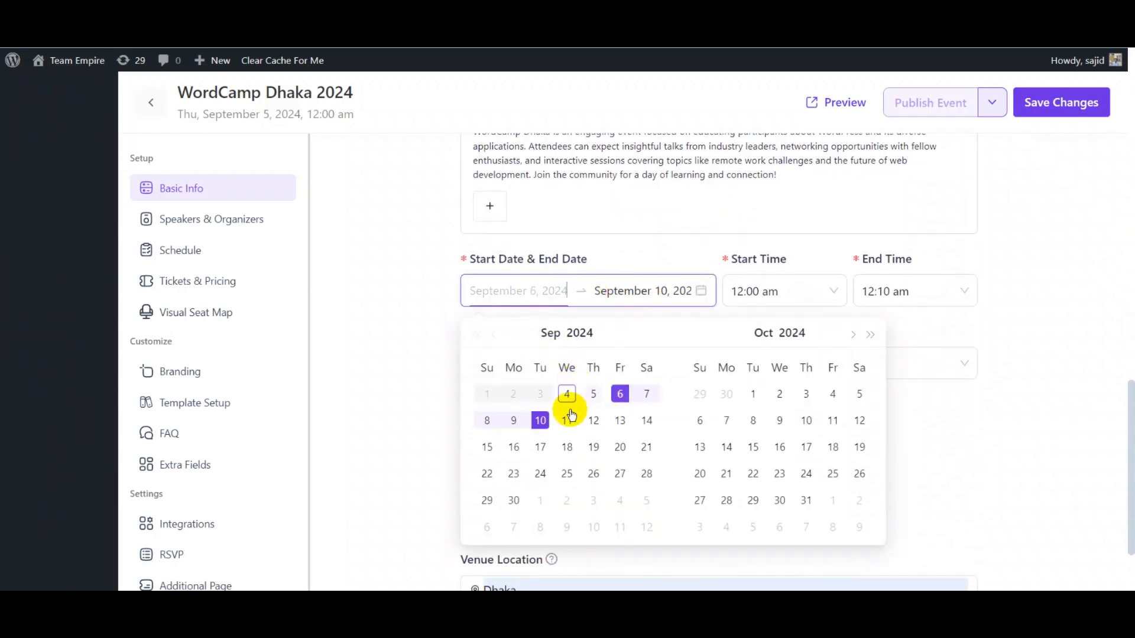
{"action": "left_click", "coordinate": [592, 394]}
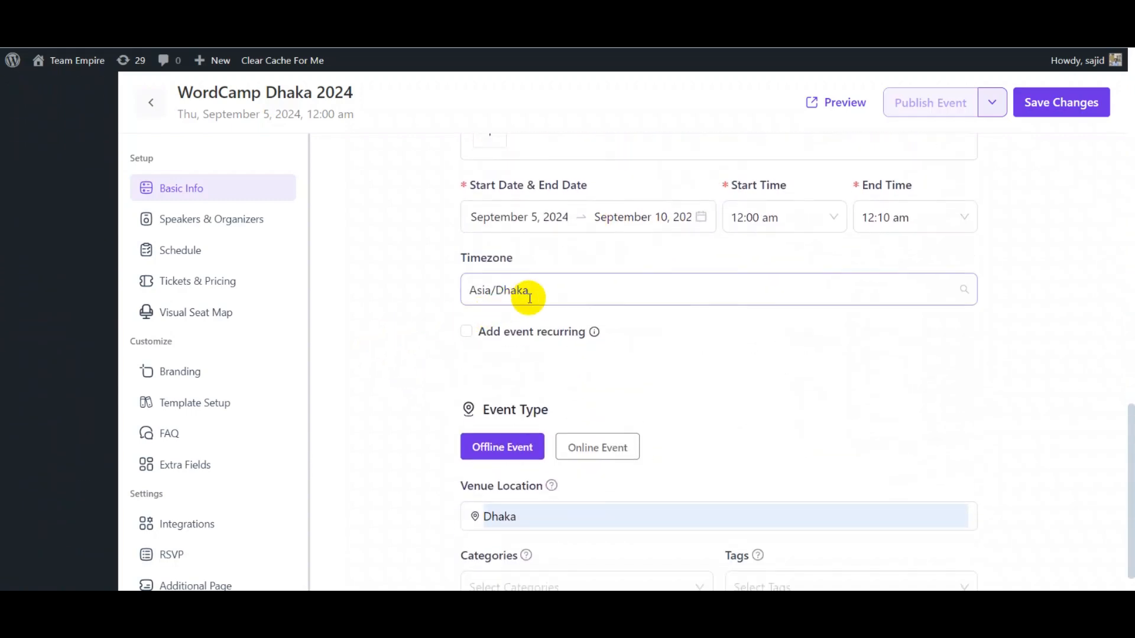
{"action": "type", "text": "asia"}
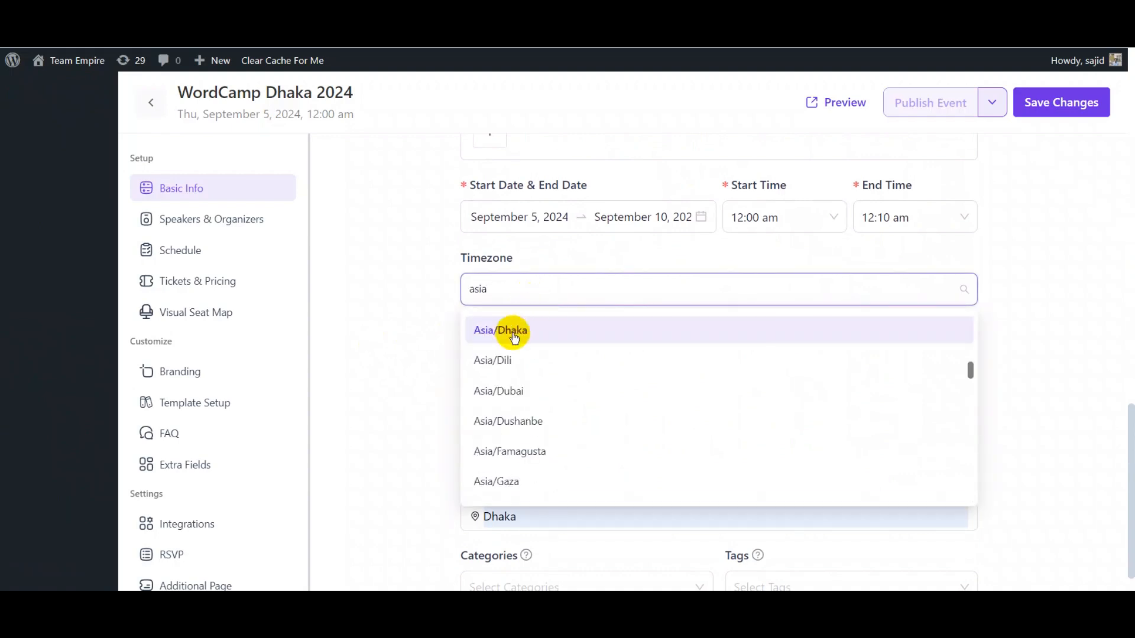
{"action": "left_click", "coordinate": [500, 330]}
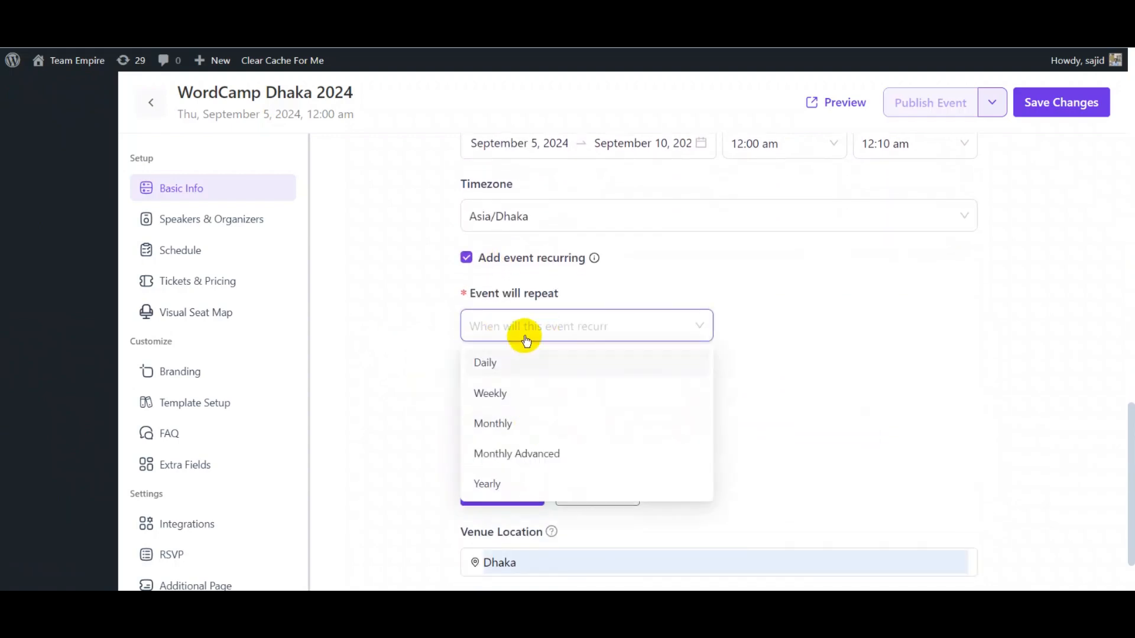
Step: Keep the event offline and non-recurring, tag it WP, and save the basic information
{"action": "left_click", "coordinate": [466, 258]}
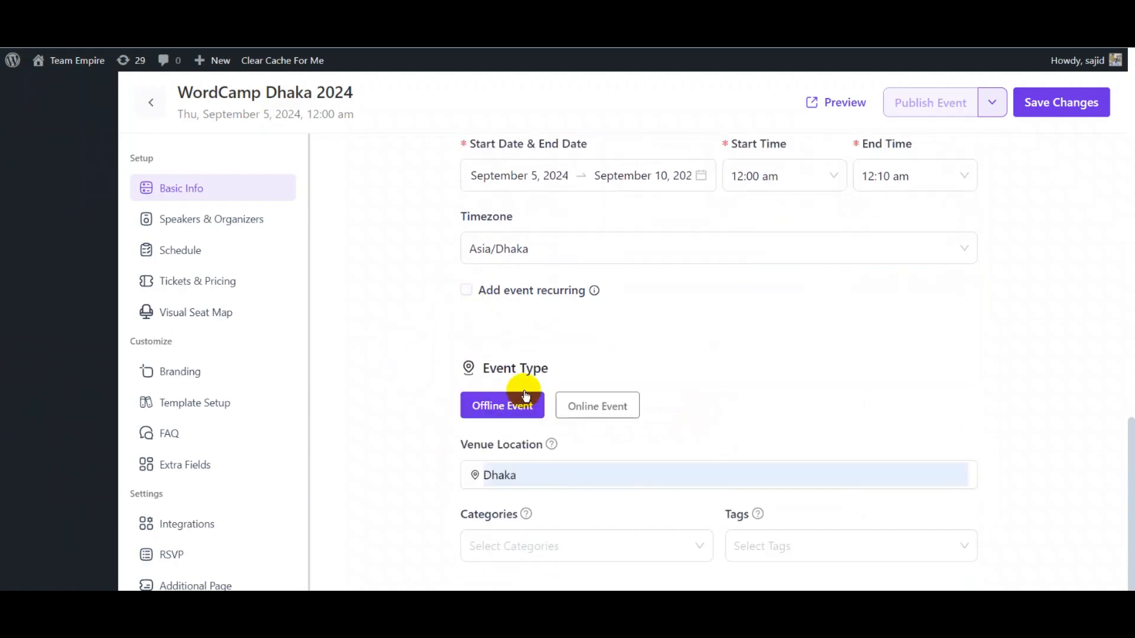
{"action": "left_click", "coordinate": [596, 405]}
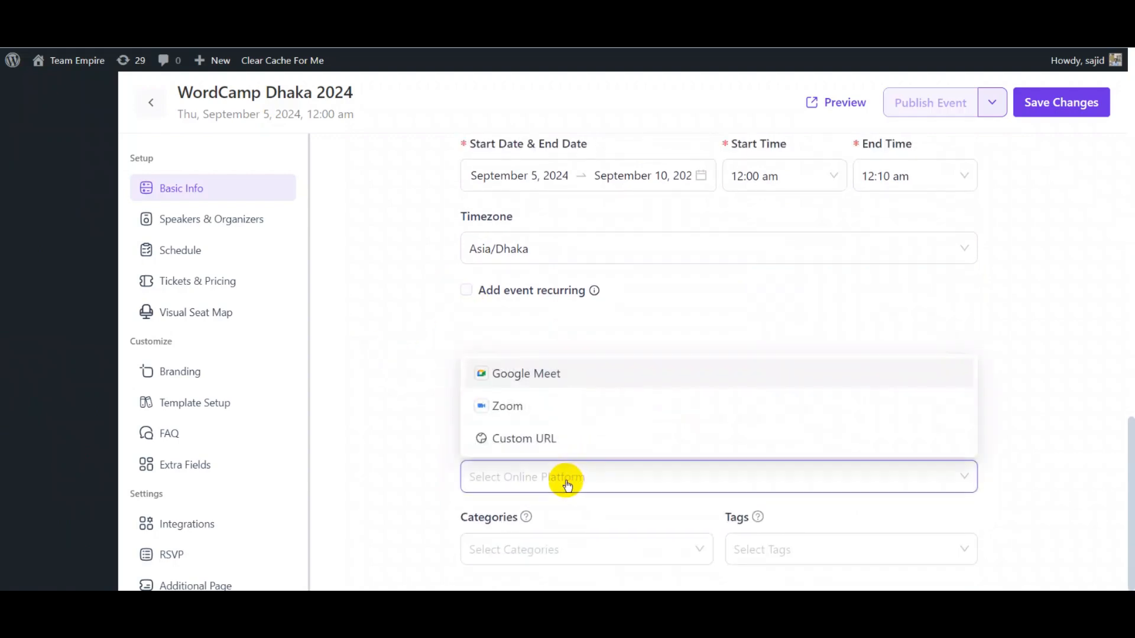
{"action": "left_click", "coordinate": [501, 406]}
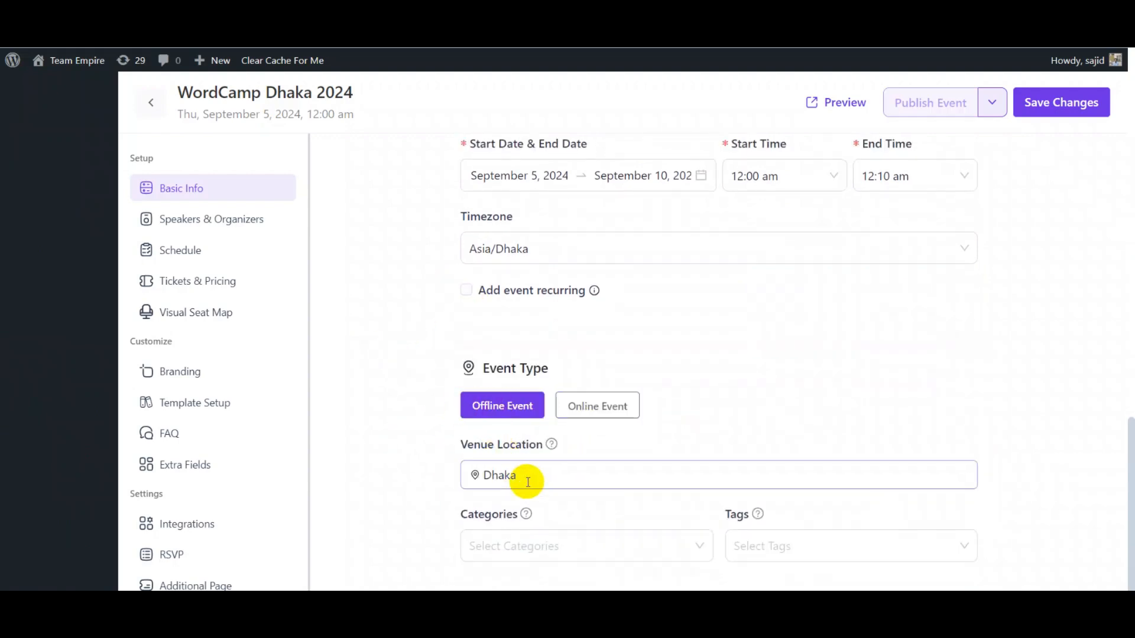
{"action": "left_click", "coordinate": [586, 546]}
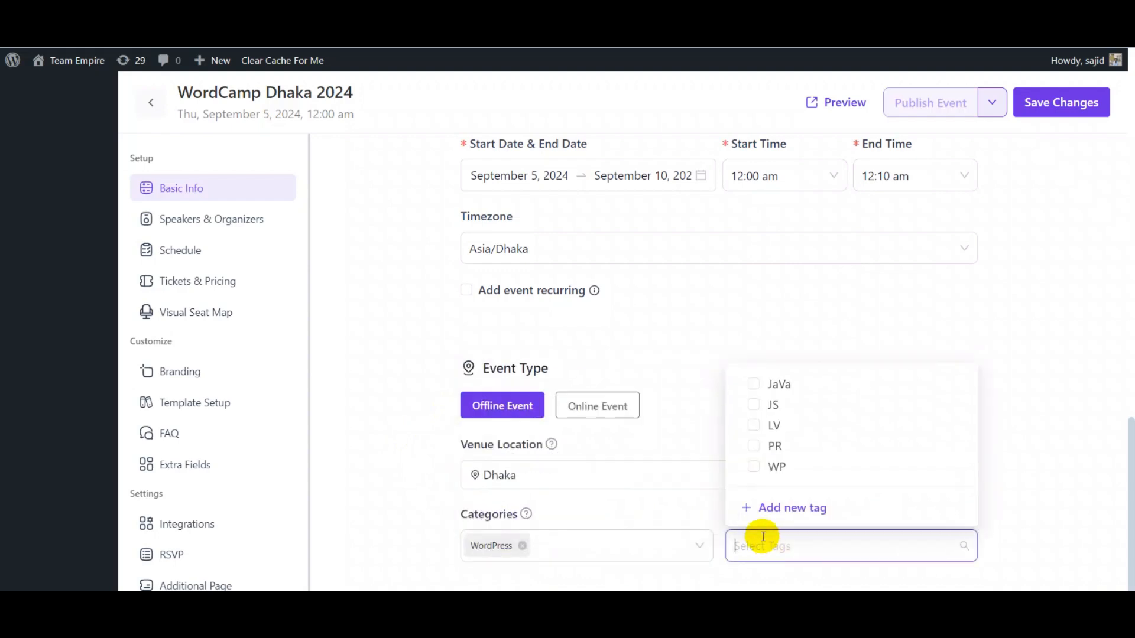
{"action": "left_click", "coordinate": [753, 467]}
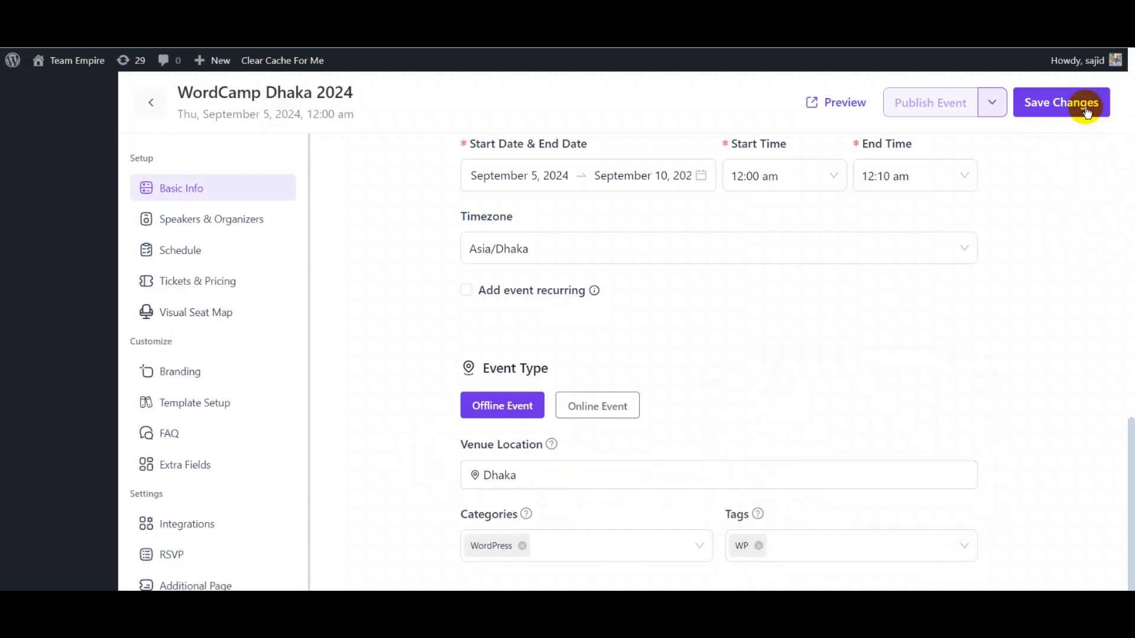
{"action": "left_click", "coordinate": [1060, 102]}
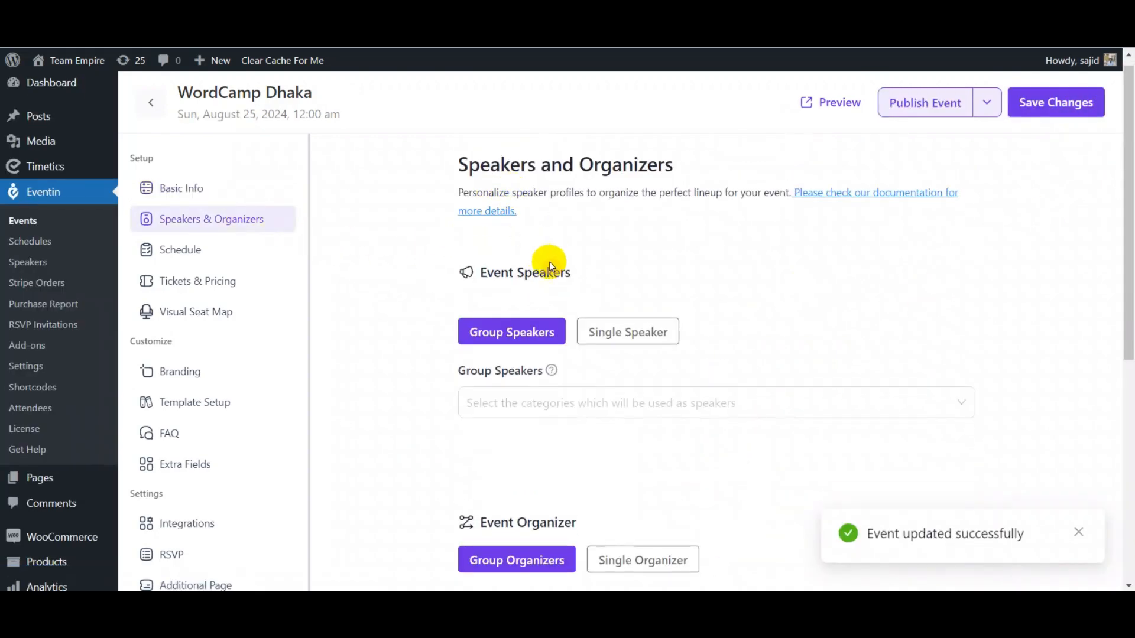
{"action": "left_click", "coordinate": [627, 331]}
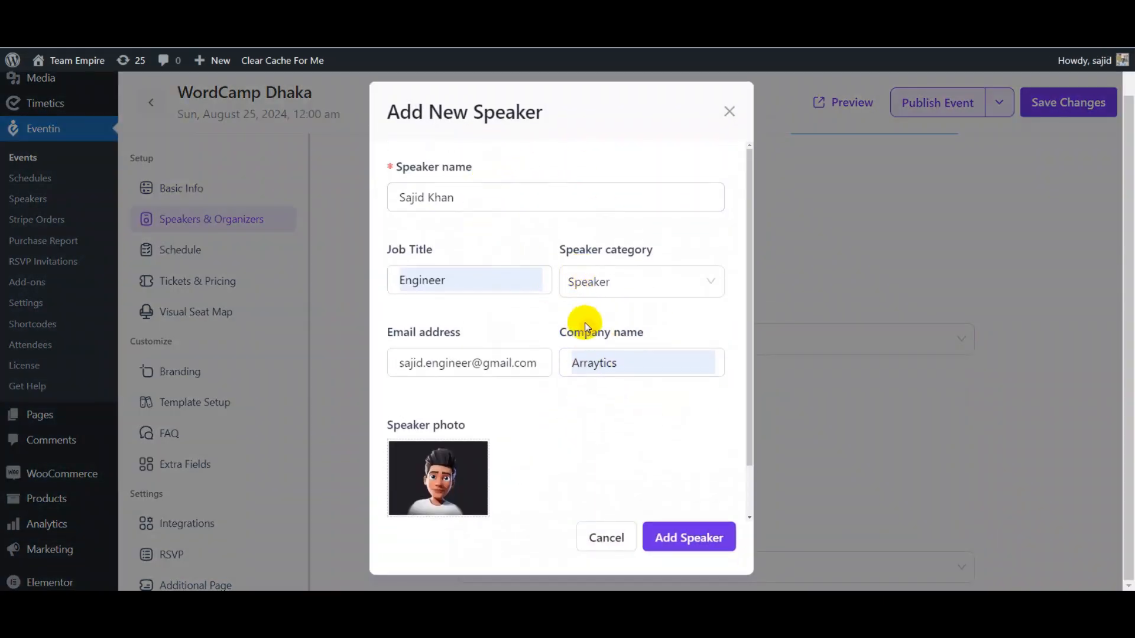
{"action": "left_click", "coordinate": [688, 537]}
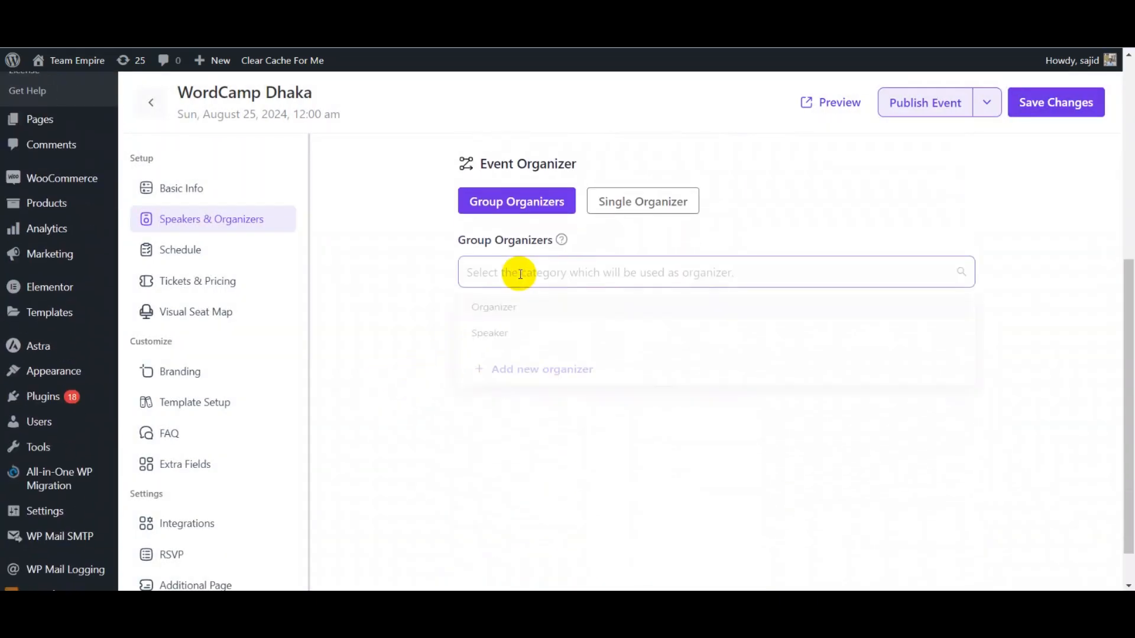
{"action": "left_click", "coordinate": [641, 201]}
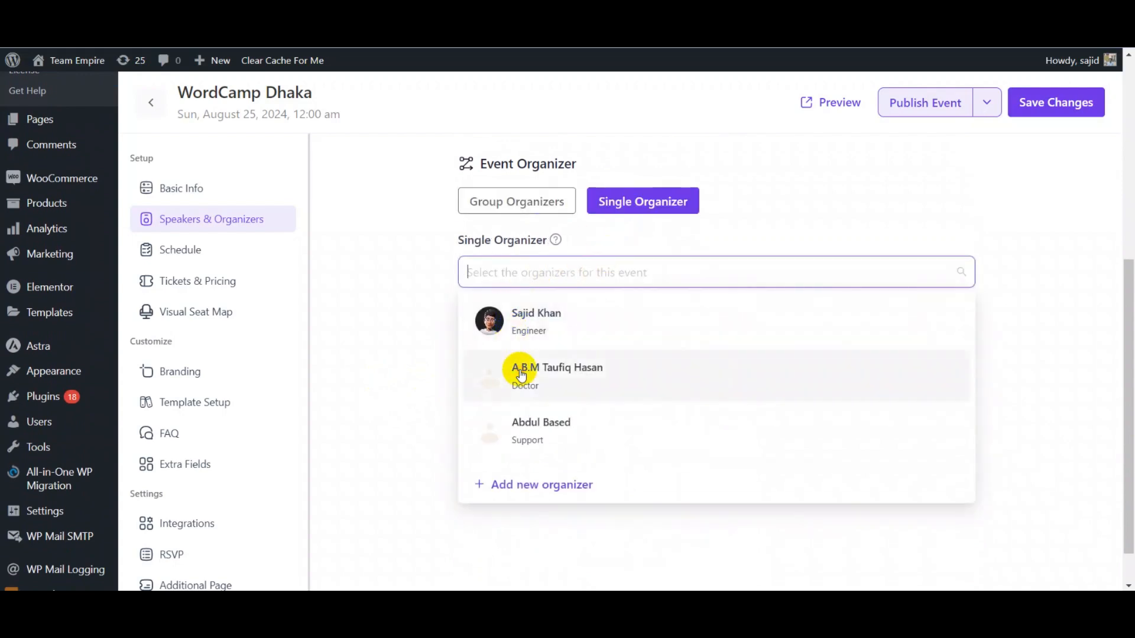
{"action": "left_click", "coordinate": [556, 373]}
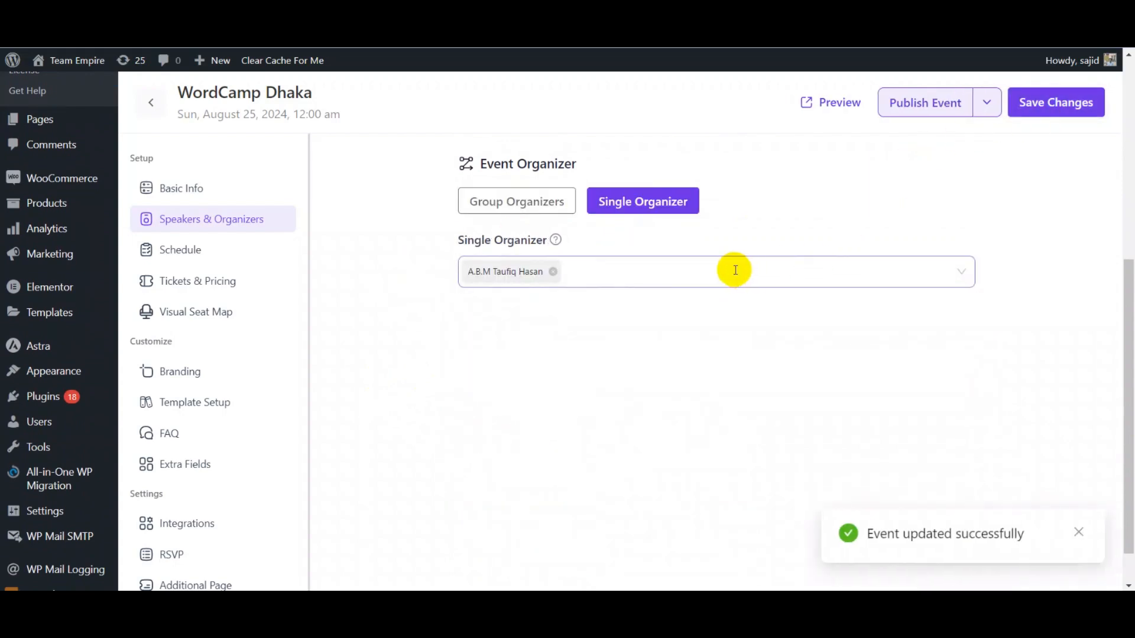
{"action": "left_click", "coordinate": [180, 250]}
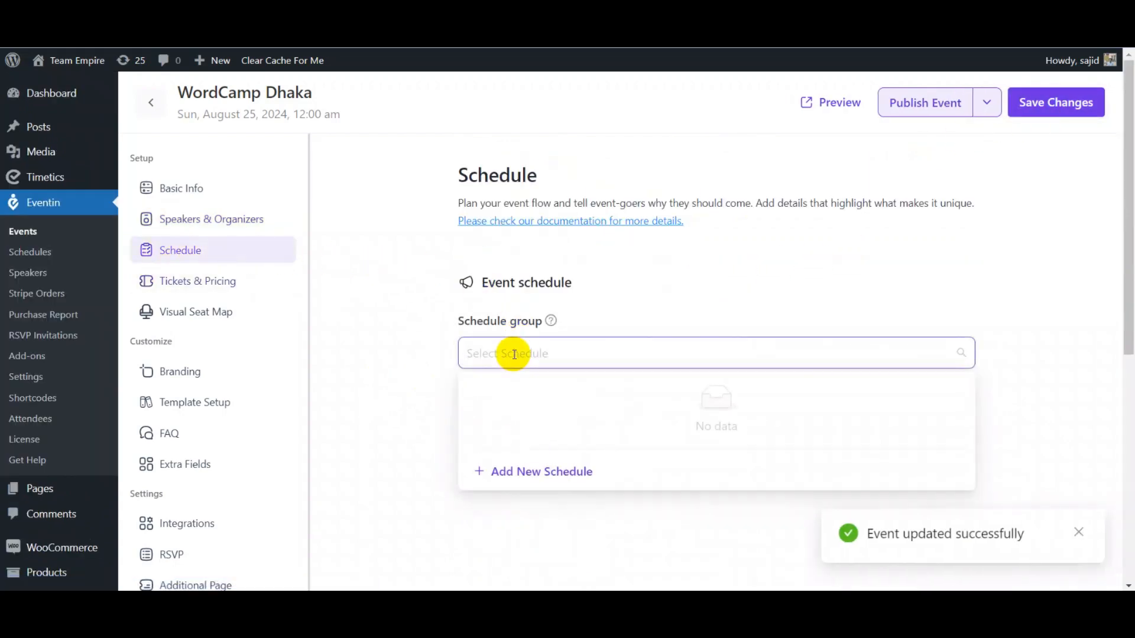
{"action": "left_click", "coordinate": [540, 471]}
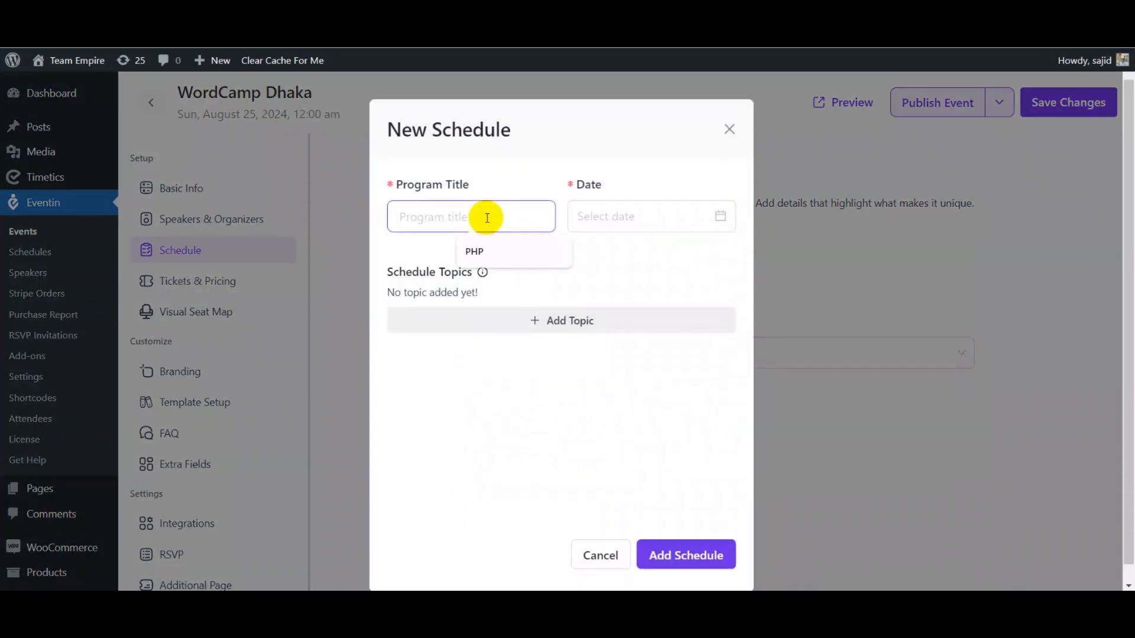
{"action": "left_click", "coordinate": [650, 216]}
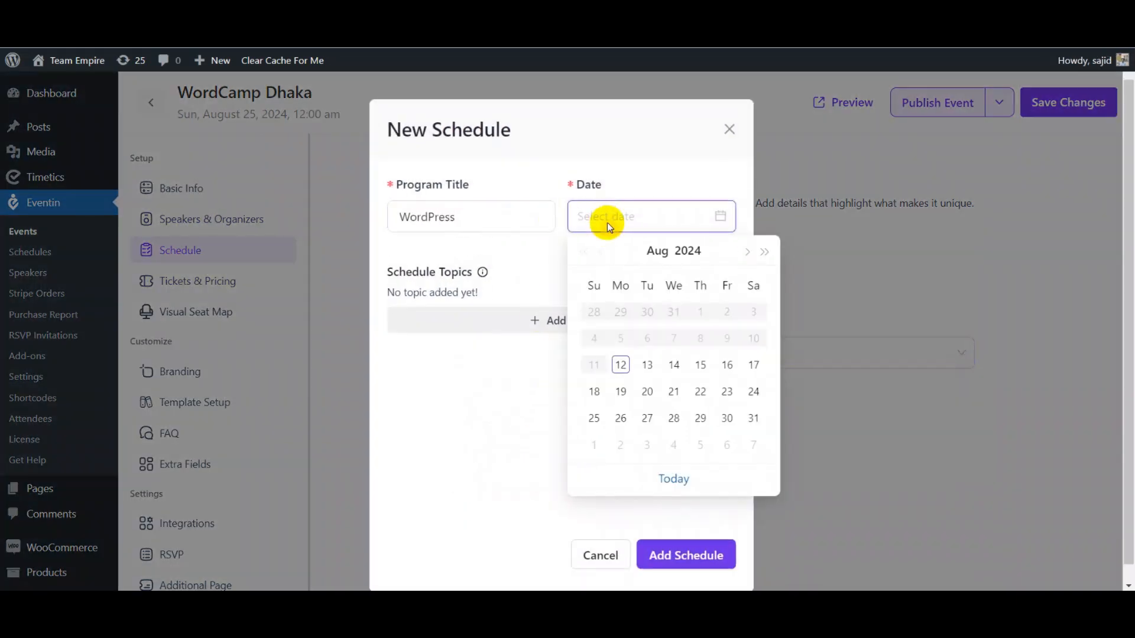
{"action": "left_click", "coordinate": [647, 417]}
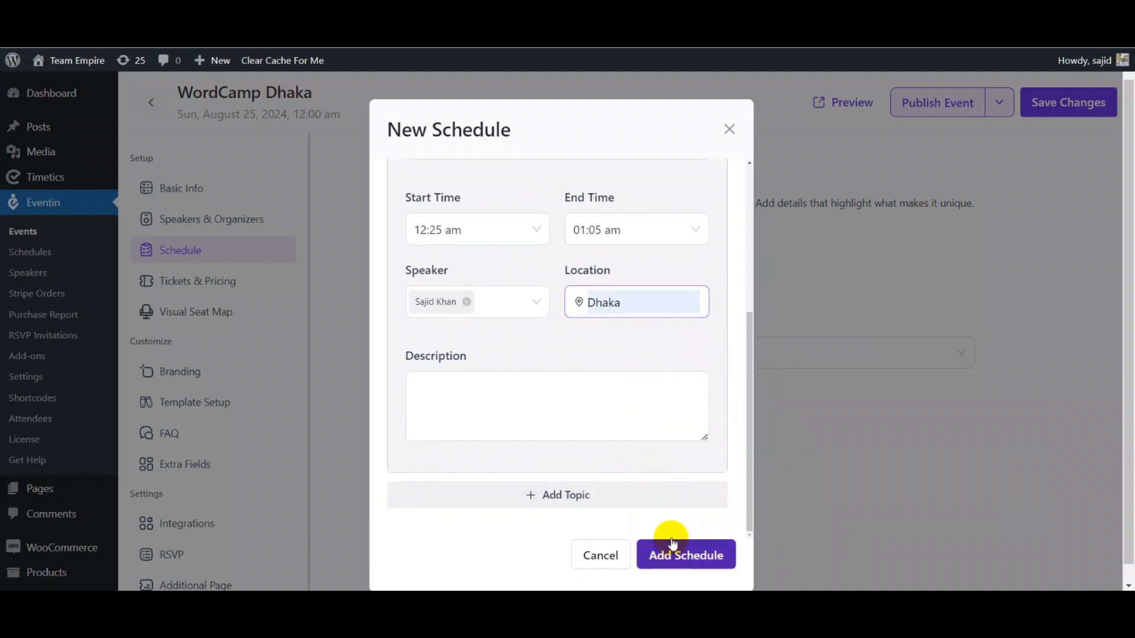
{"action": "left_click", "coordinate": [685, 556]}
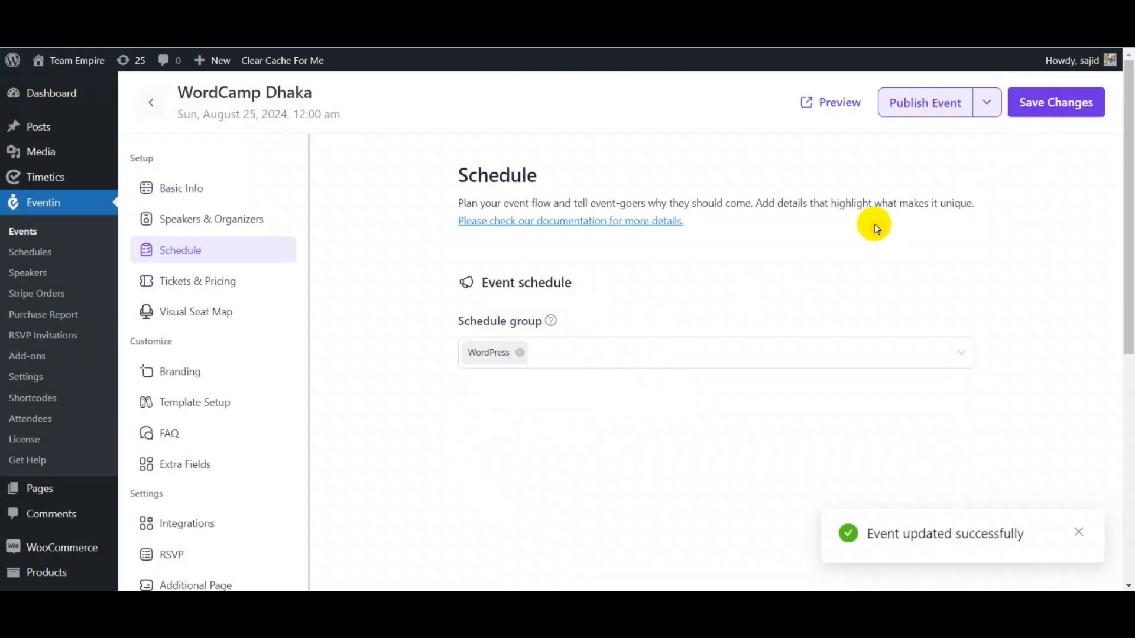
Step: Add a $10 Event Ticket with quantity 100, sale ending September 9, 2024
{"action": "left_click", "coordinate": [197, 281]}
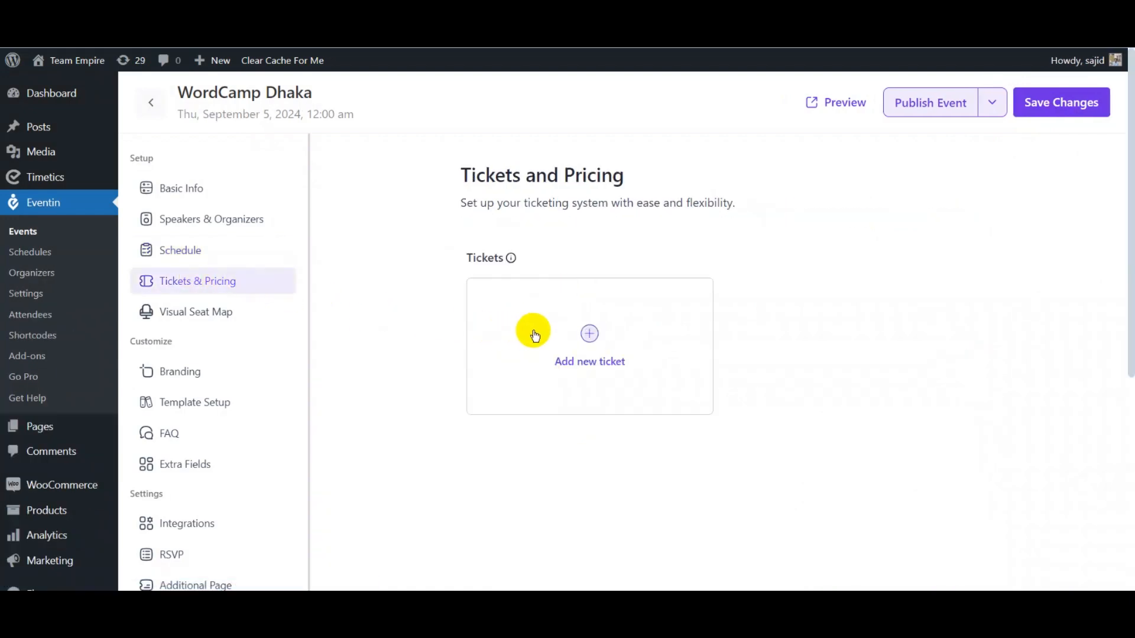
{"action": "left_click", "coordinate": [589, 333]}
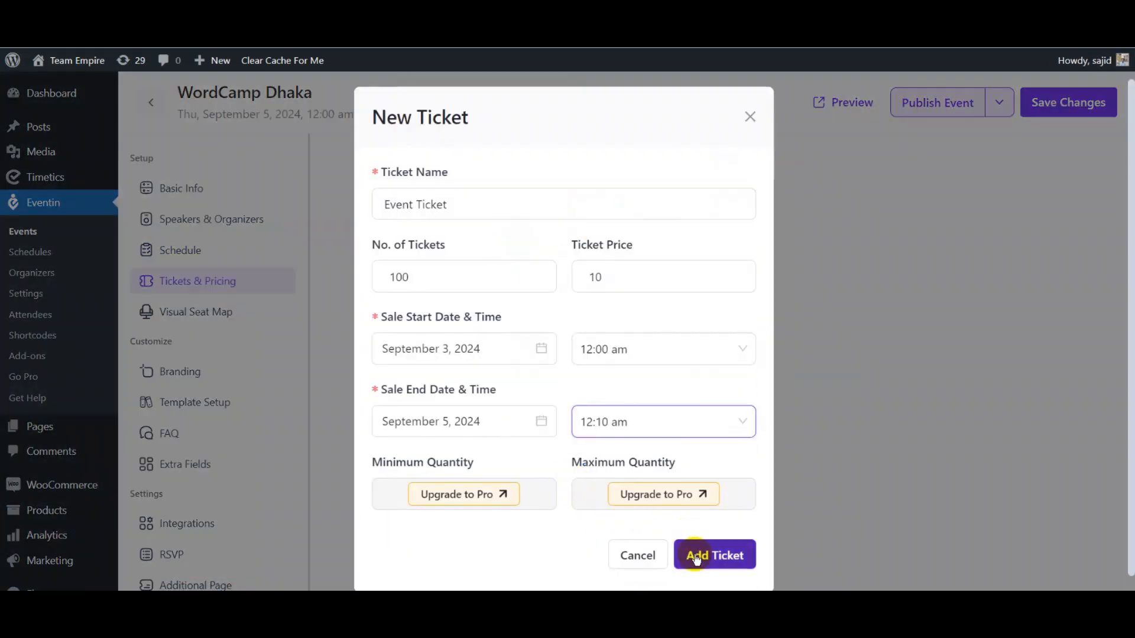
{"action": "left_click", "coordinate": [714, 556]}
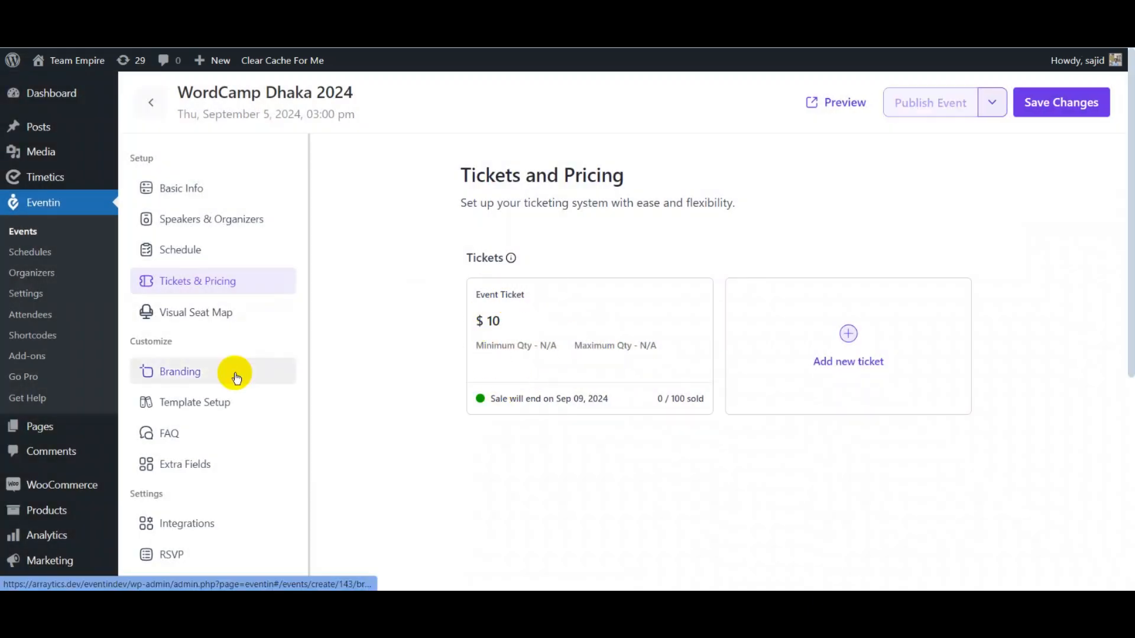
Step: Add a Facebook social link to the branding and preview the public event page
{"action": "left_click", "coordinate": [180, 372]}
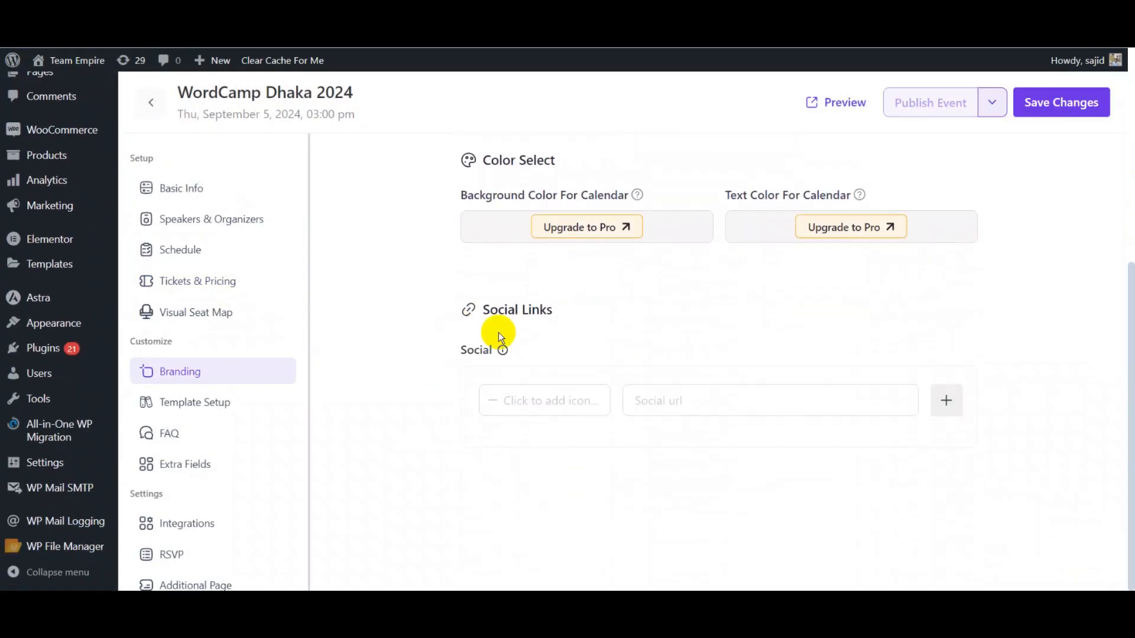
{"action": "left_click", "coordinate": [544, 401]}
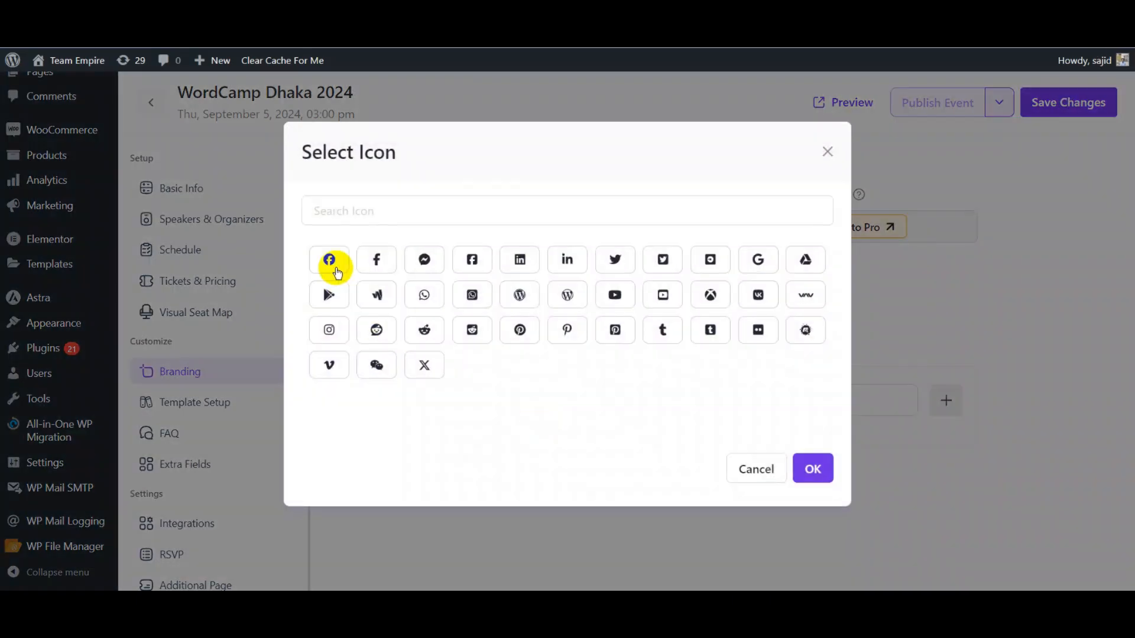
{"action": "left_click", "coordinate": [812, 470]}
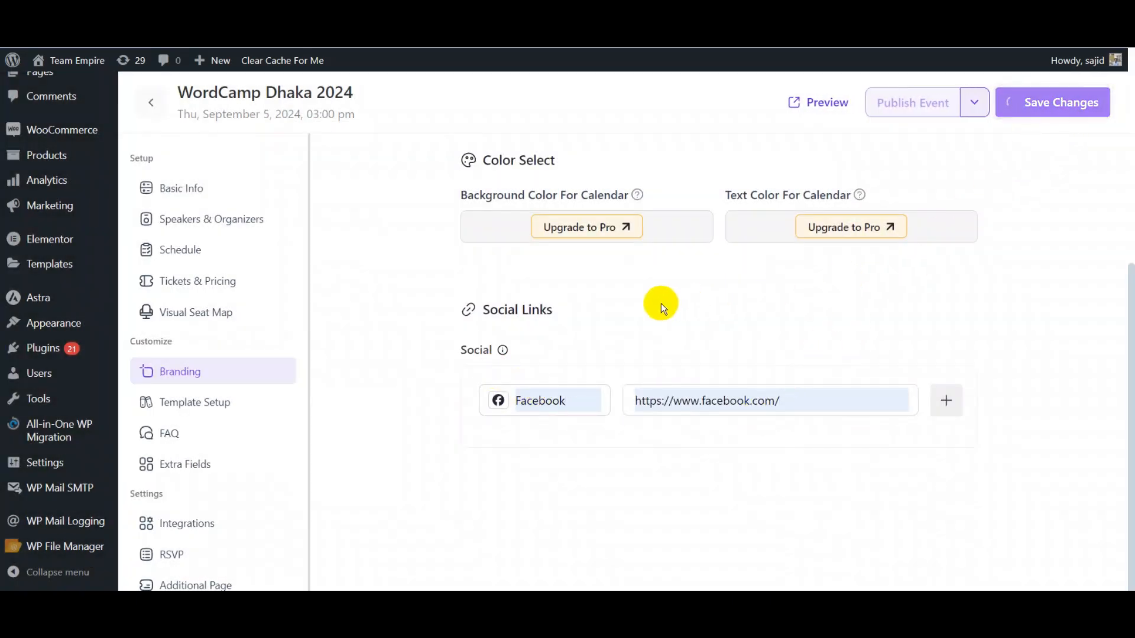
{"action": "left_click", "coordinate": [817, 102]}
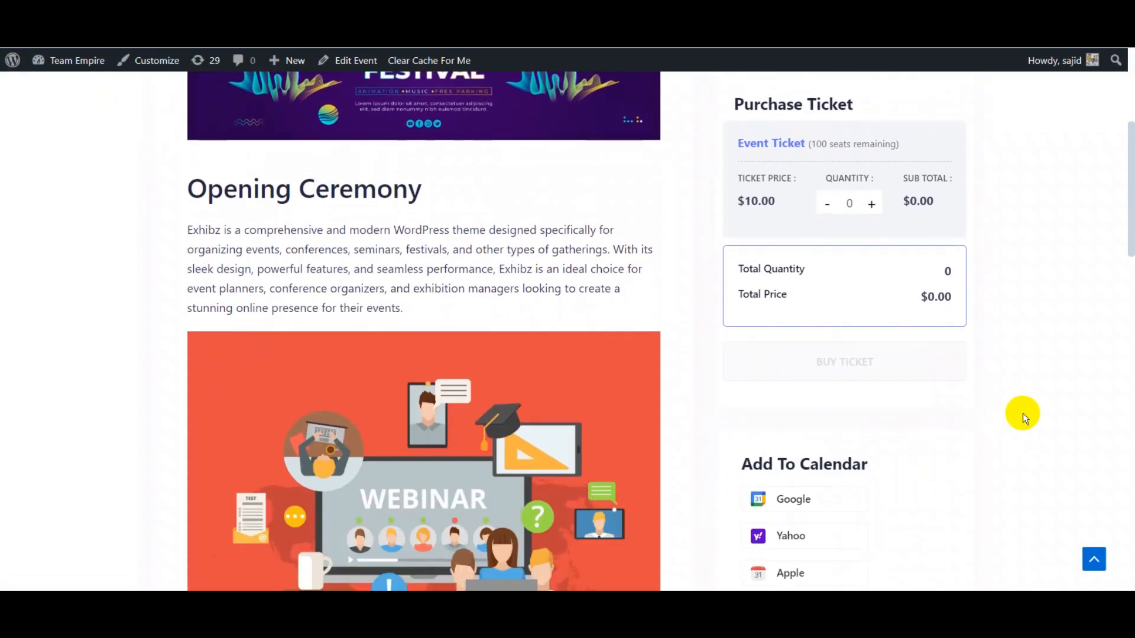
{"action": "scroll", "scroll_direction": "down", "scroll_amount": 3}
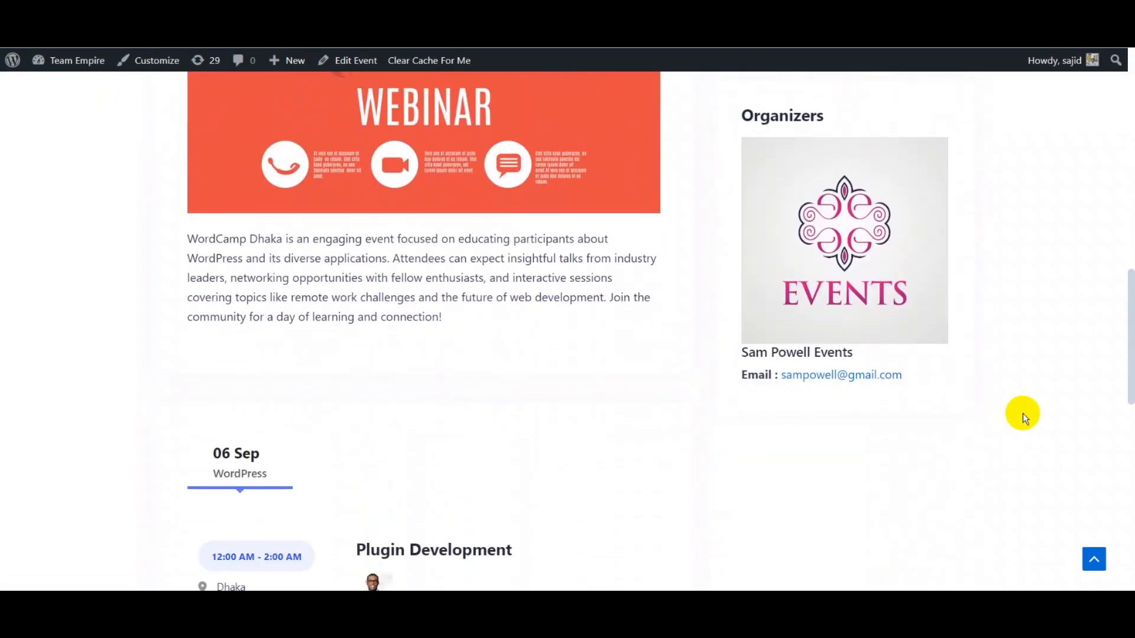
{"action": "scroll", "scroll_direction": "down", "scroll_amount": 3}
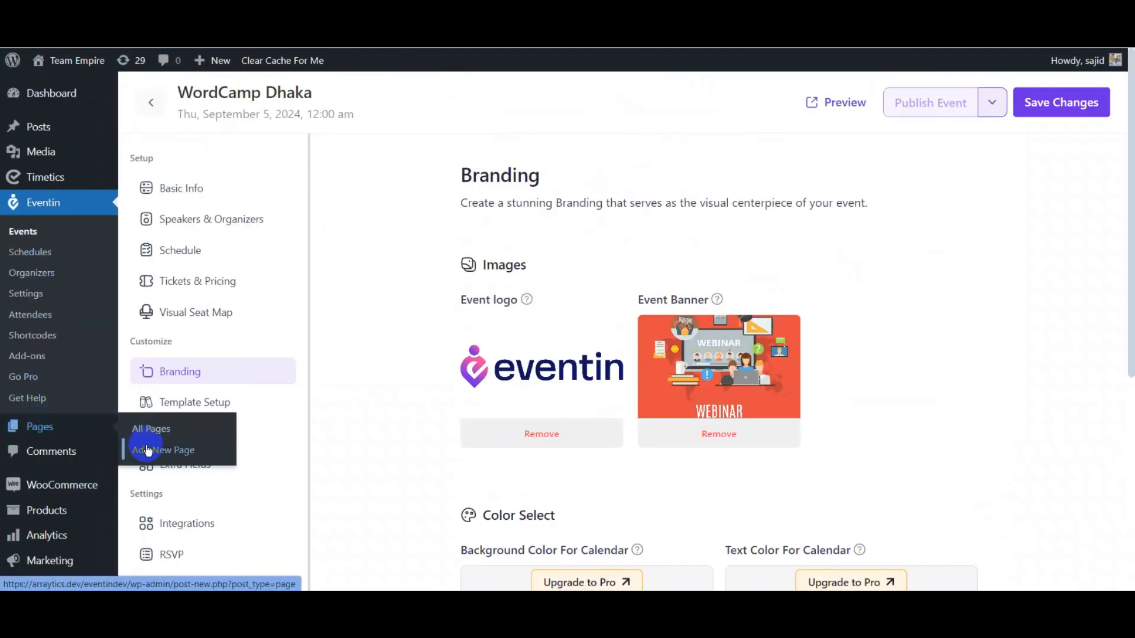
Step: Create a new page titled 'WordCamp Dhaka'
{"action": "left_click", "coordinate": [162, 450]}
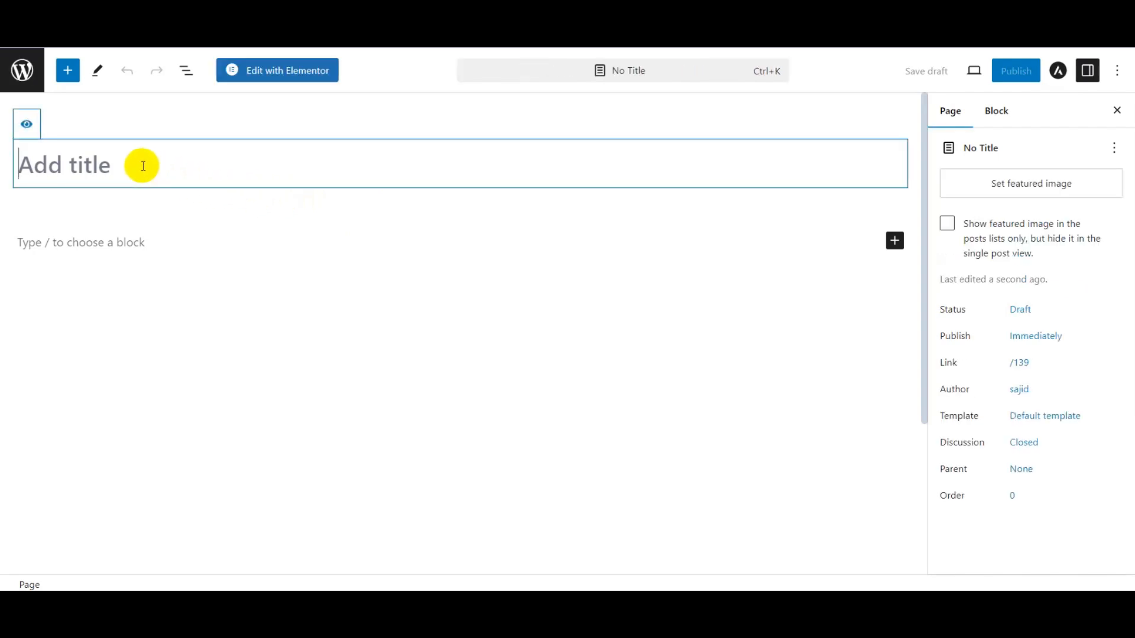
{"action": "type", "text": "WordCamp Dhaka"}
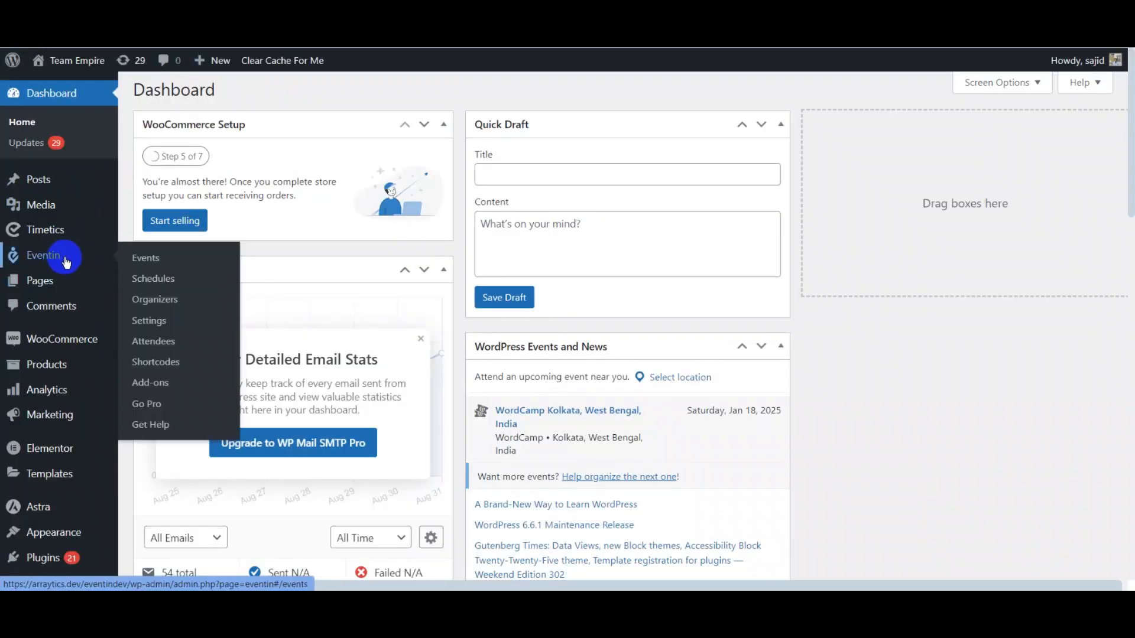
Step: Generate the Eventin event shortcode and display the WordCamp event card on the page
{"action": "left_click", "coordinate": [155, 362]}
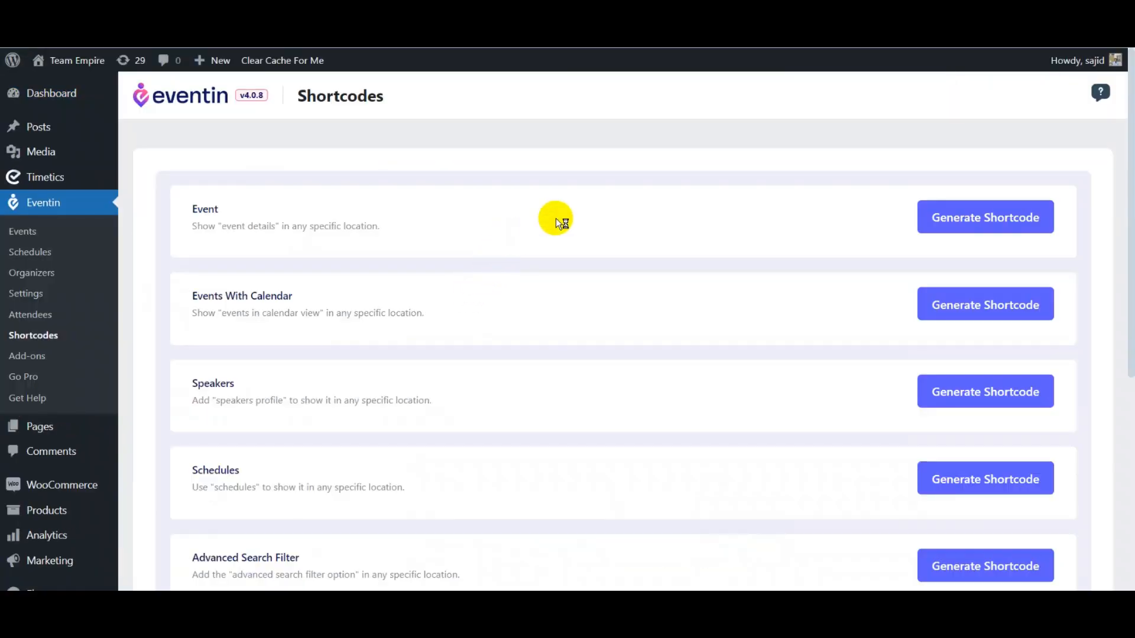
{"action": "left_click", "coordinate": [985, 218]}
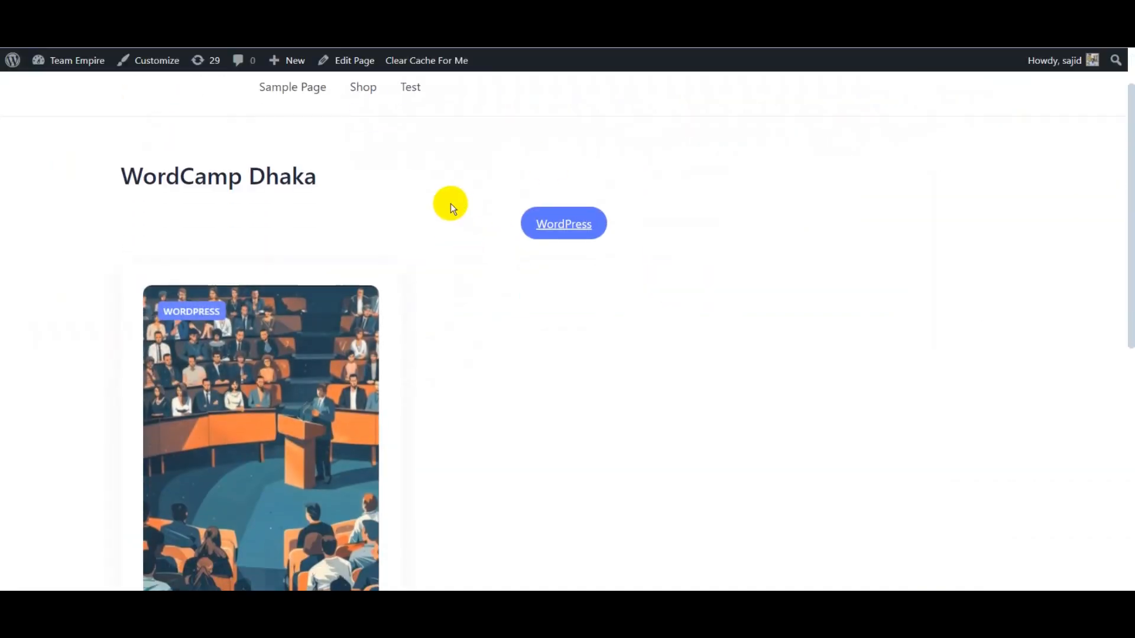
{"action": "scroll", "scroll_direction": "down", "scroll_amount": 3}
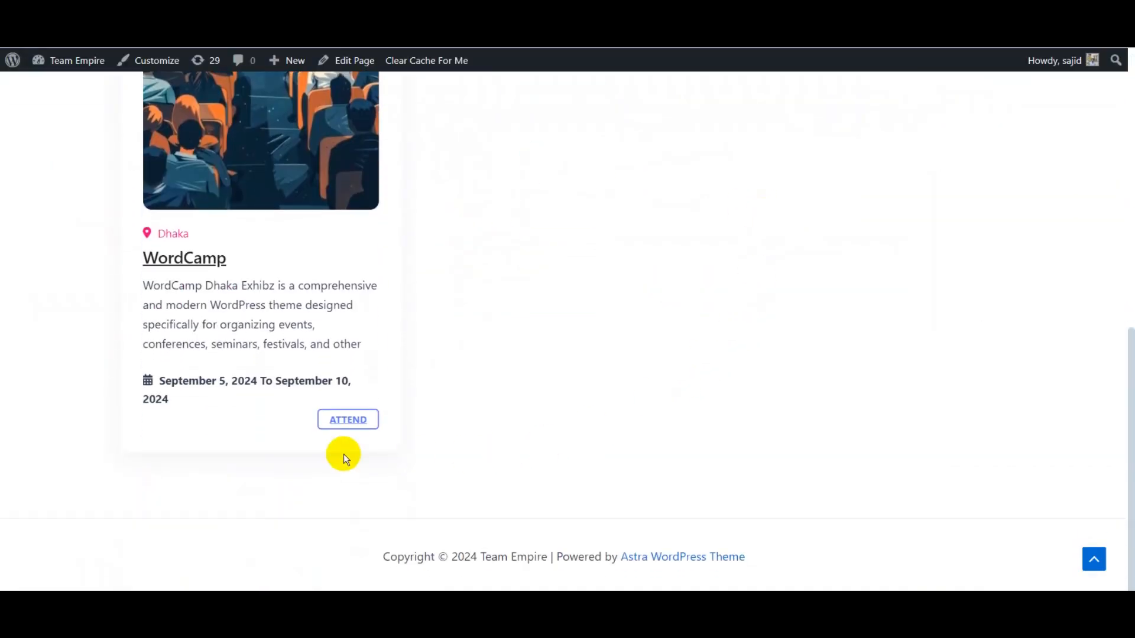